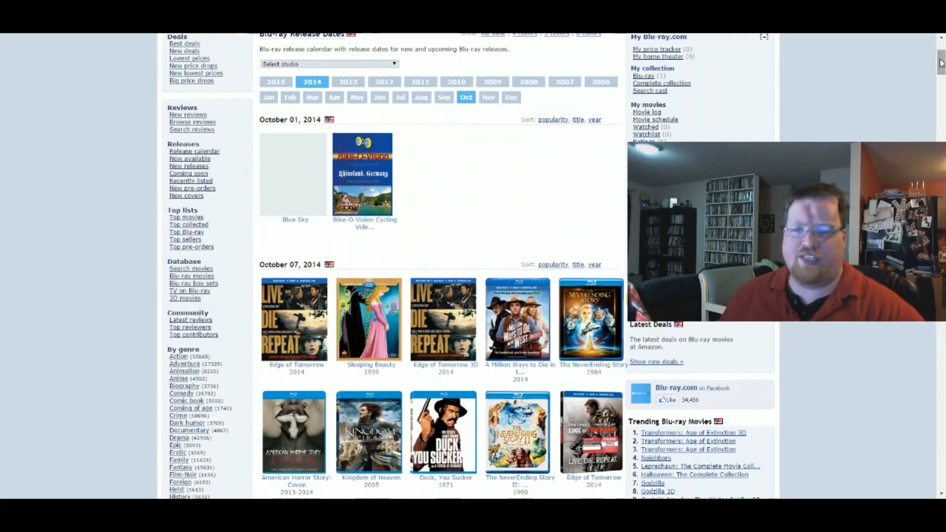
# - Look over the enlarged Edge of Tomorrow cover art and close it
pyautogui.scroll(-3)
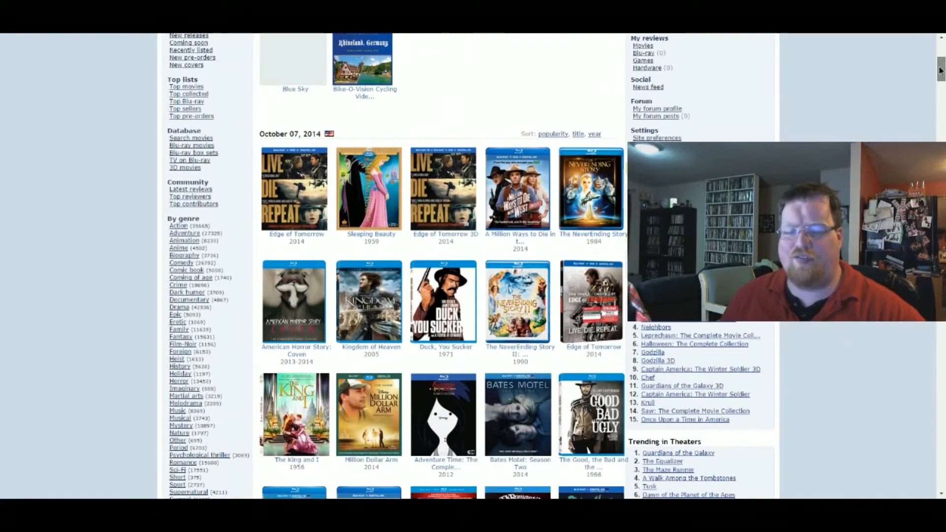
pyautogui.scroll(3)
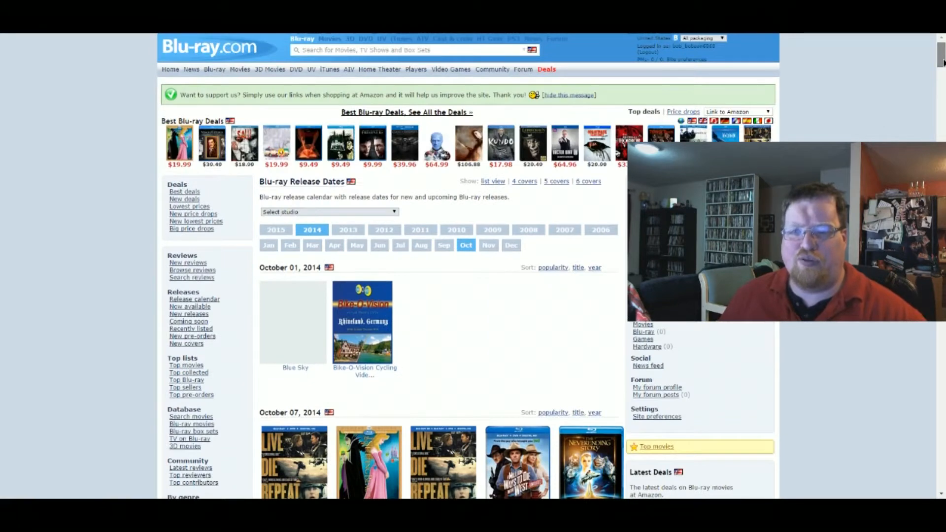
pyautogui.scroll(-3)
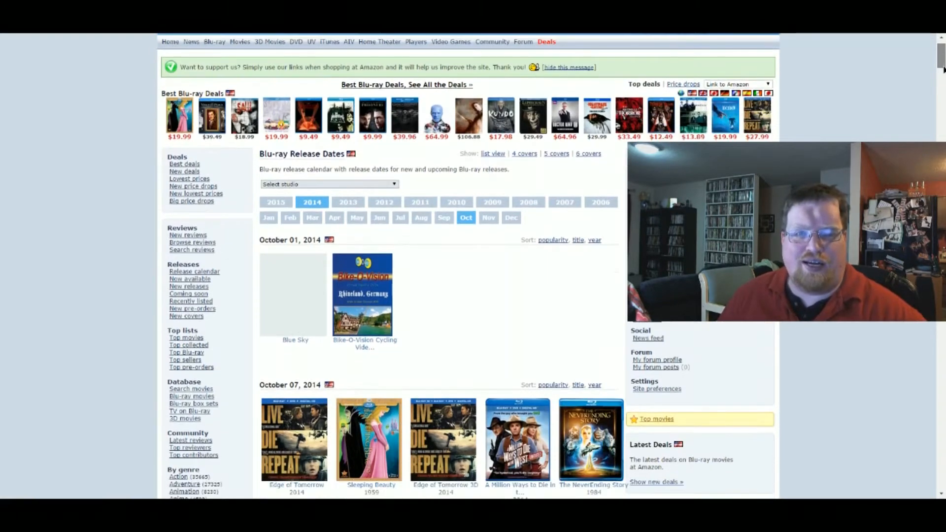
pyautogui.scroll(-3)
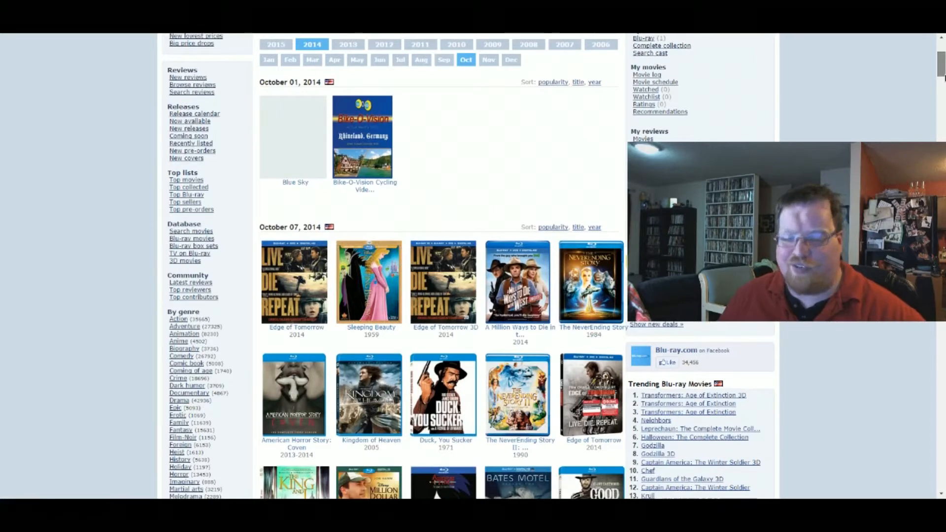
pyautogui.scroll(-3)
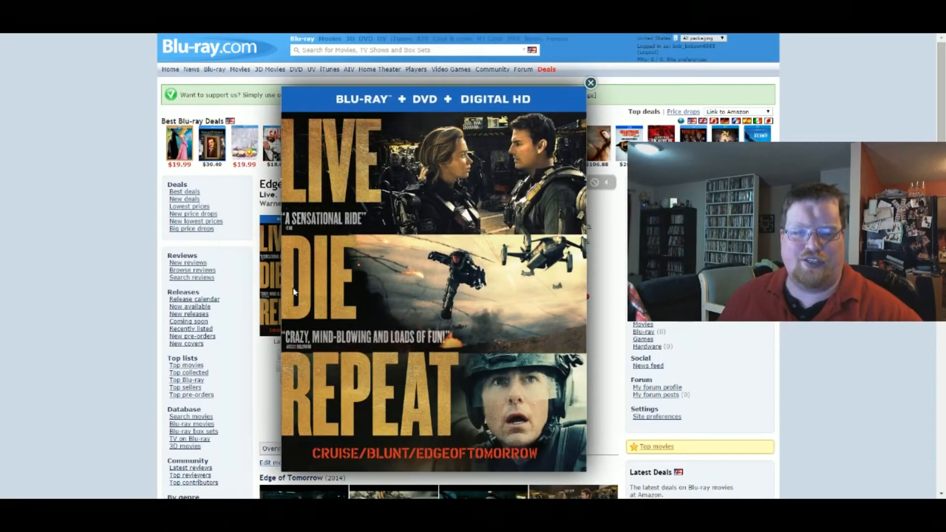
pyautogui.moveTo(358, 387)
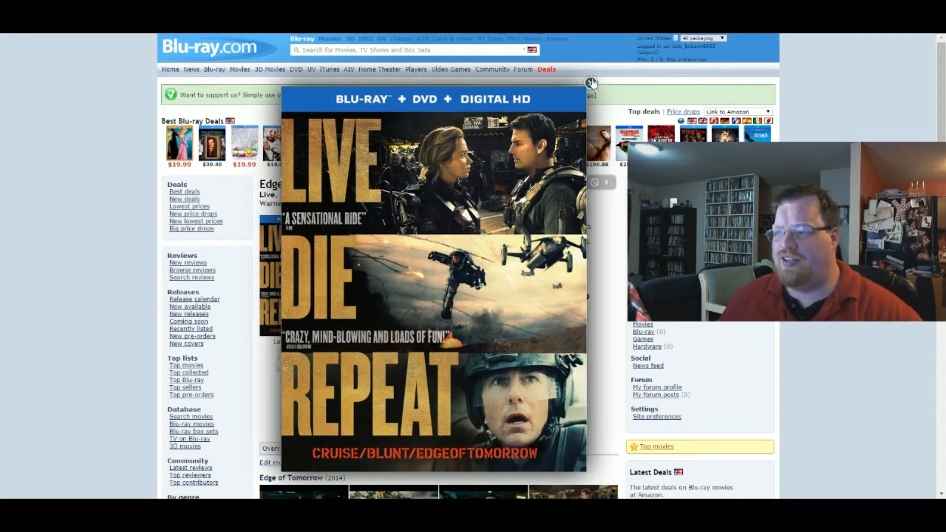
pyautogui.click(590, 83)
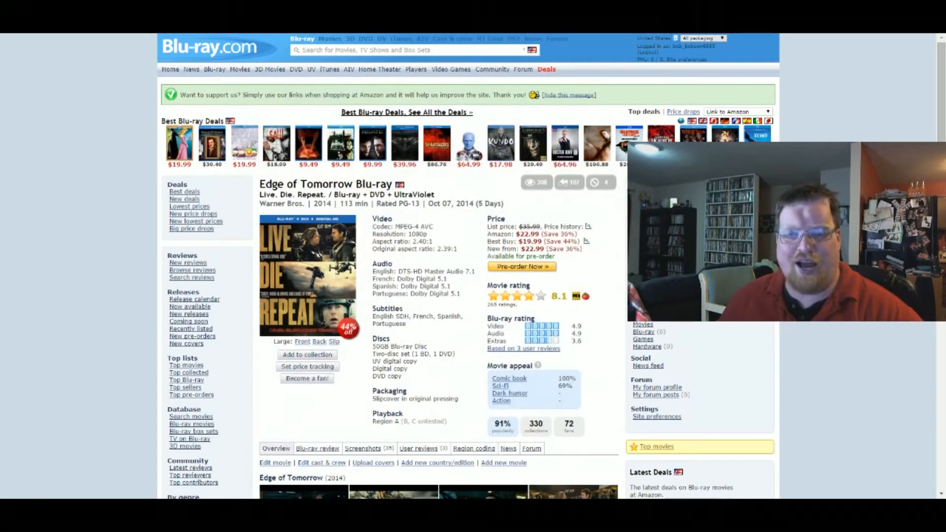
# - Open the Edge of Tomorrow SteelBook release page and view its enlarged cover
pyautogui.scroll(-3)
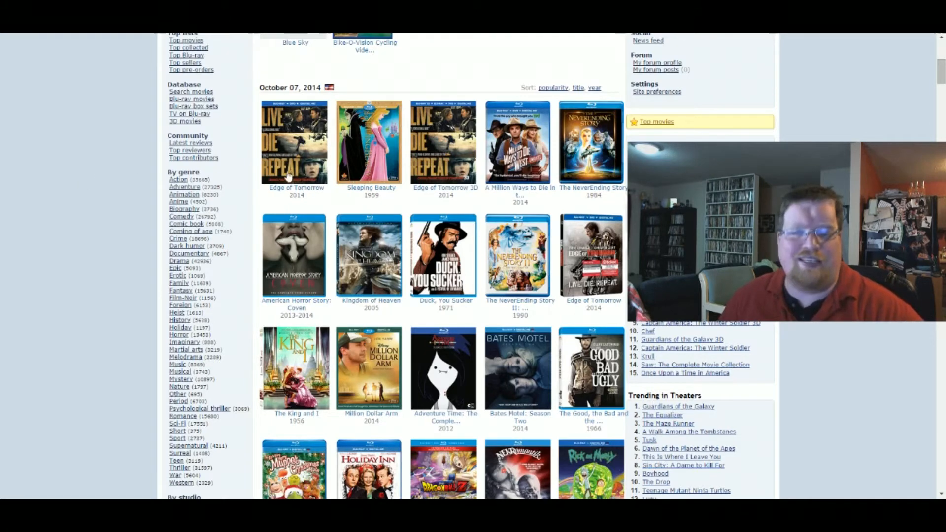
pyautogui.moveTo(382, 162)
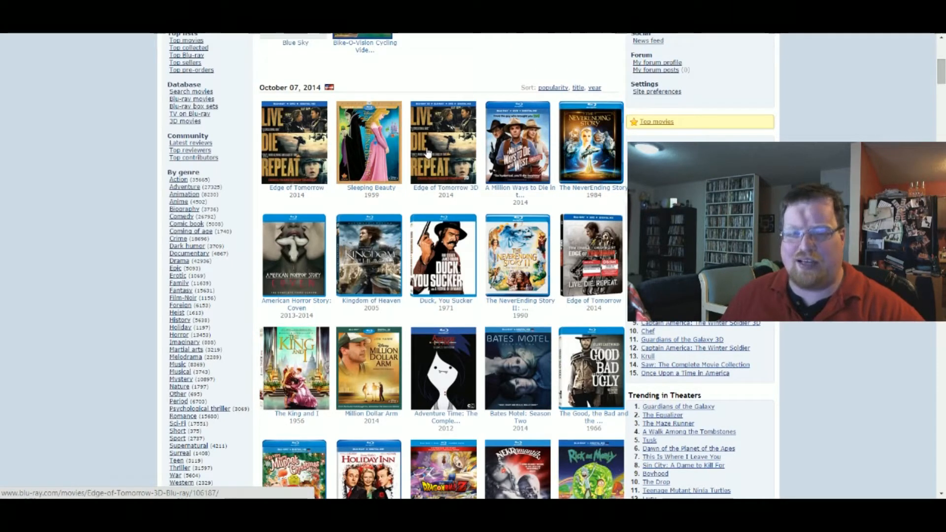
pyautogui.scroll(-3)
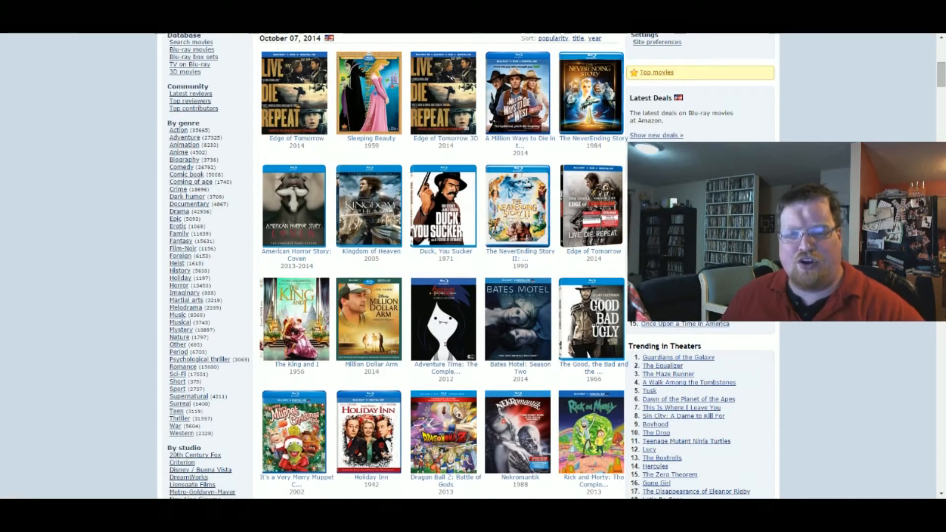
pyautogui.moveTo(430, 65)
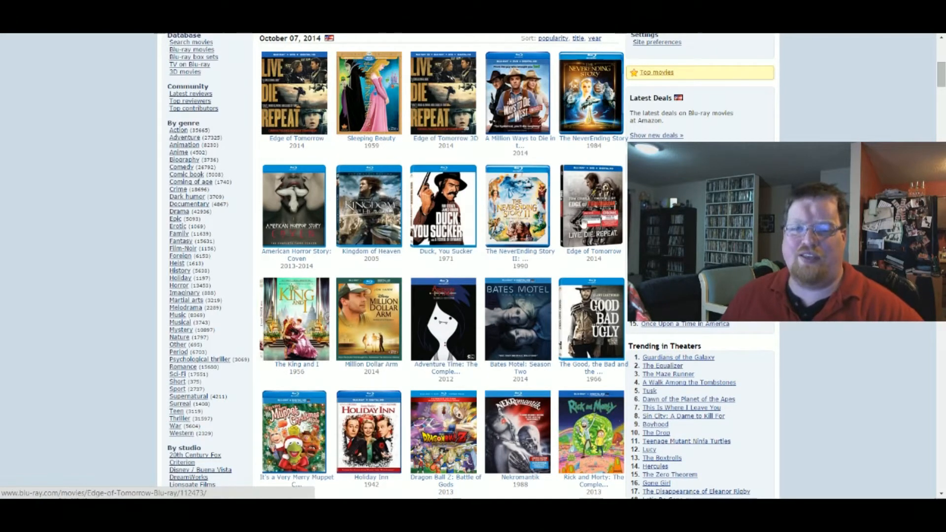
pyautogui.click(295, 93)
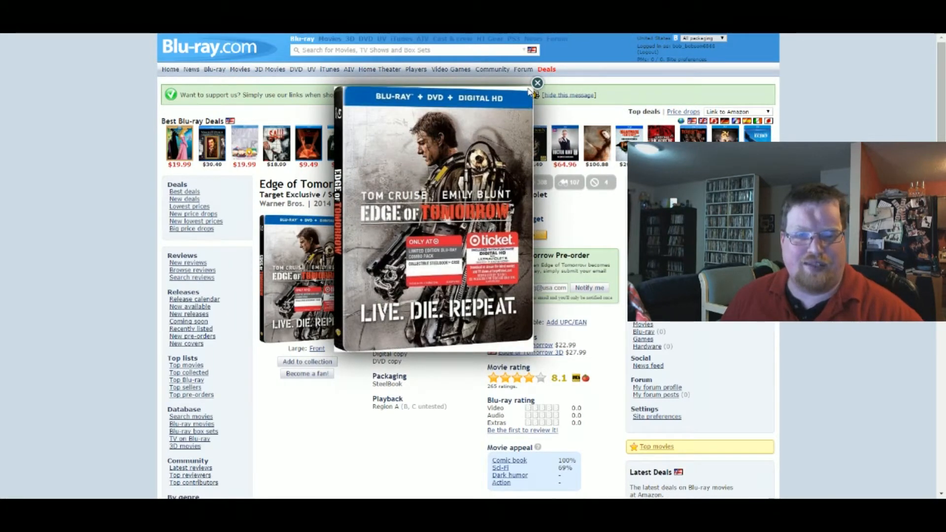
pyautogui.click(537, 83)
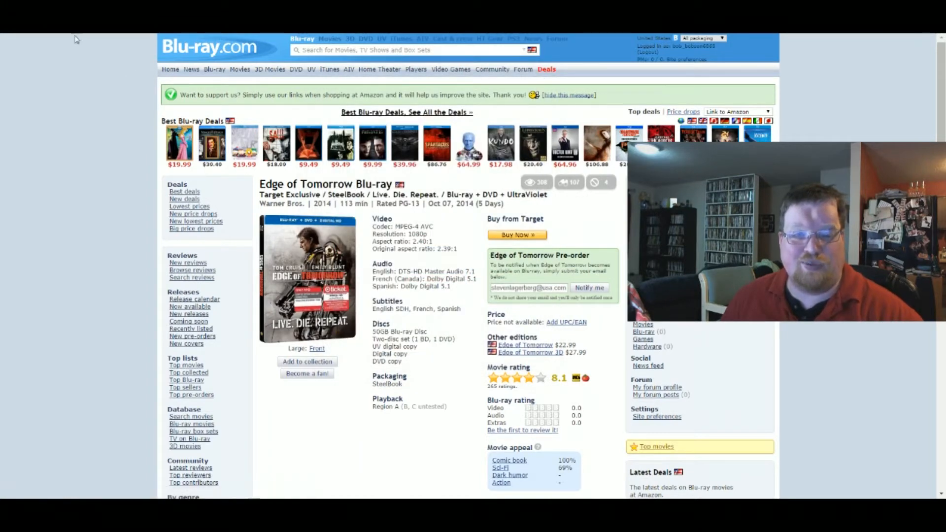
# - Open the A Million Ways to Die in the West release and view its enlarged cover
pyautogui.scroll(-3)
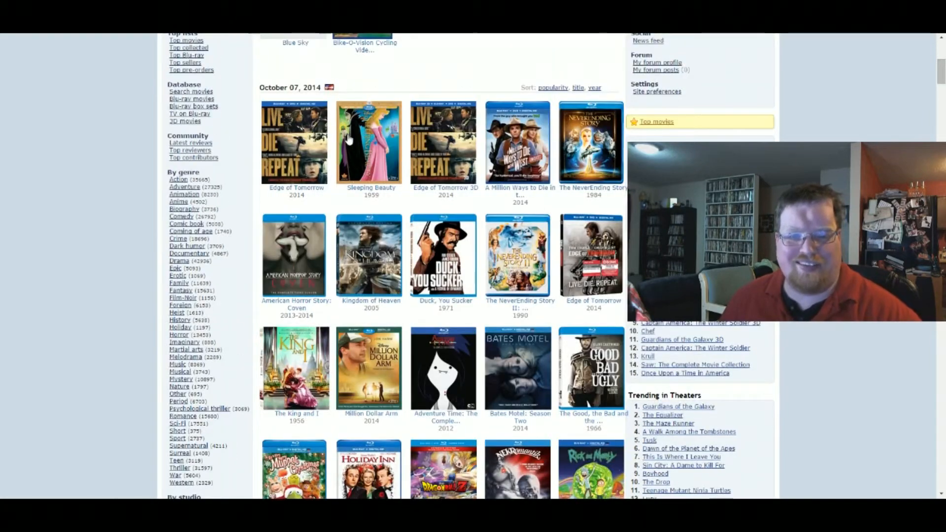
pyautogui.click(369, 142)
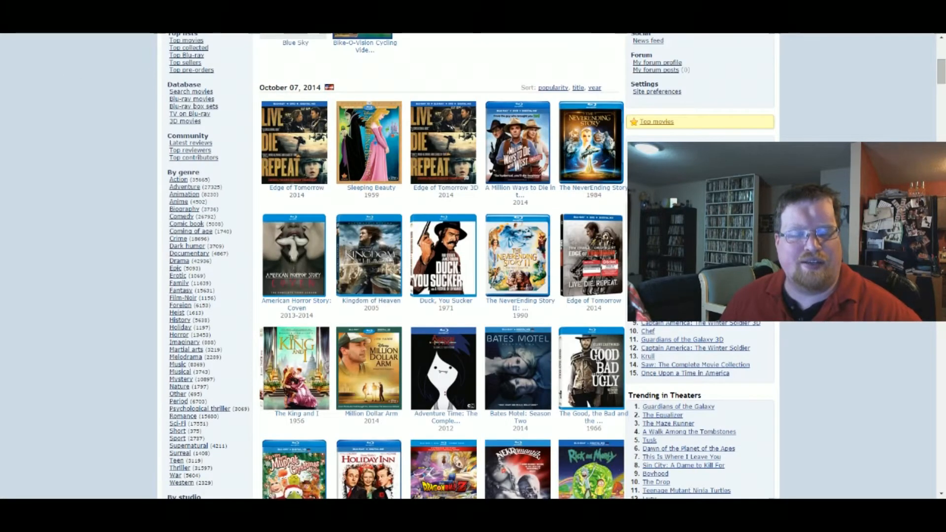
pyautogui.click(519, 142)
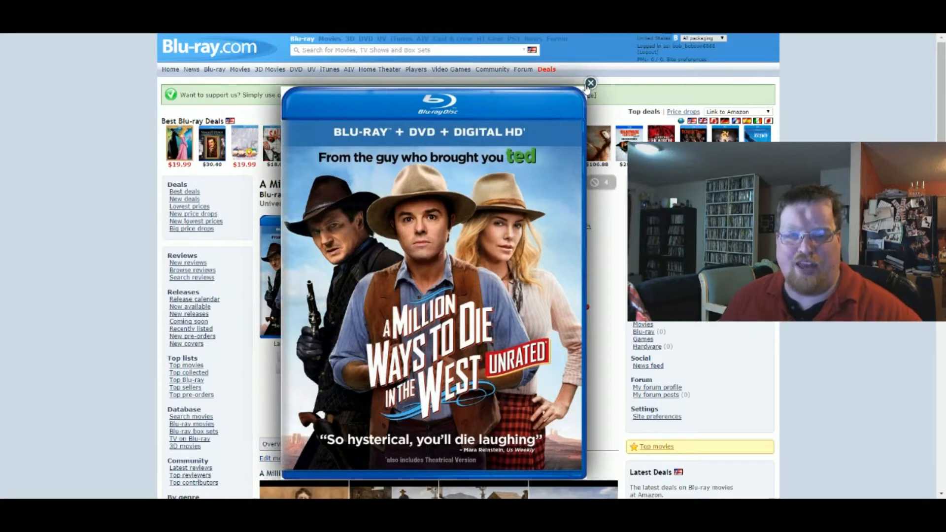
pyautogui.click(591, 83)
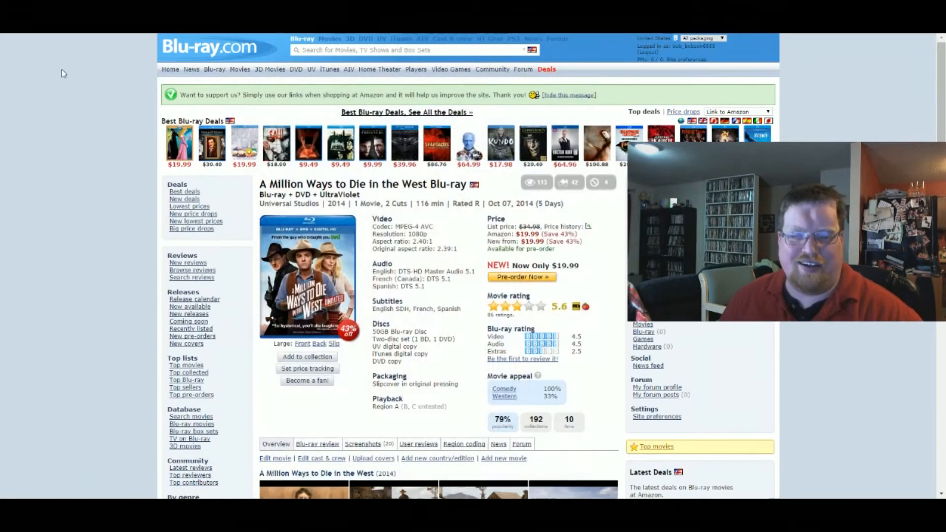
# - Scroll further down the October 7 list and open the Sharknado 2: The Second One page
pyautogui.scroll(-3)
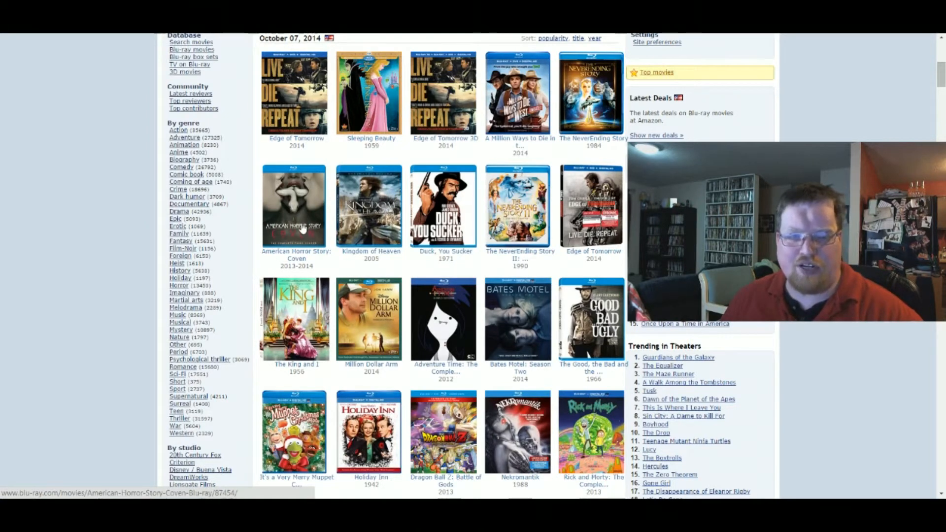
pyautogui.scroll(-3)
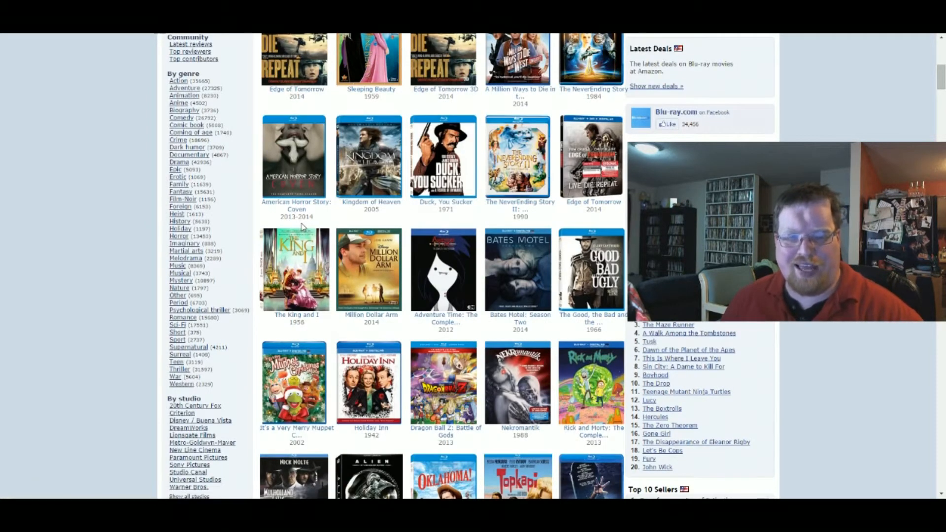
pyautogui.scroll(-3)
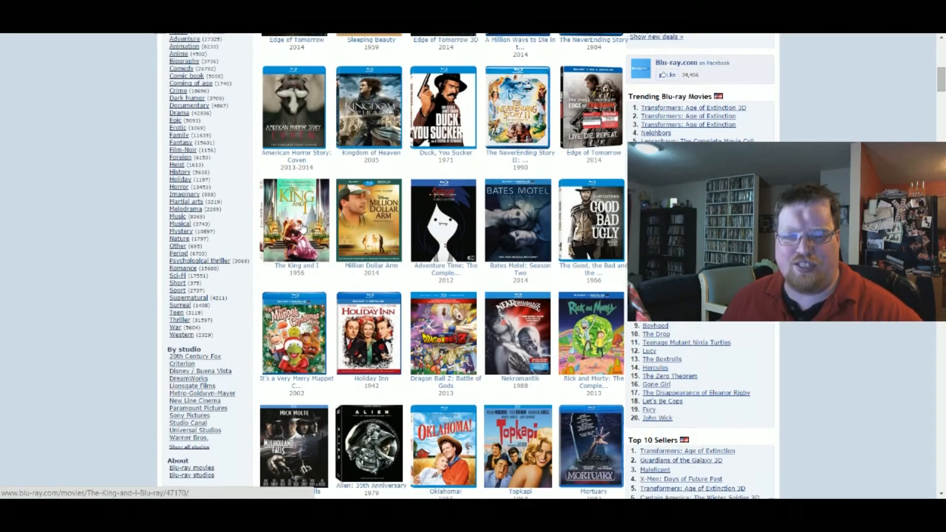
pyautogui.scroll(-3)
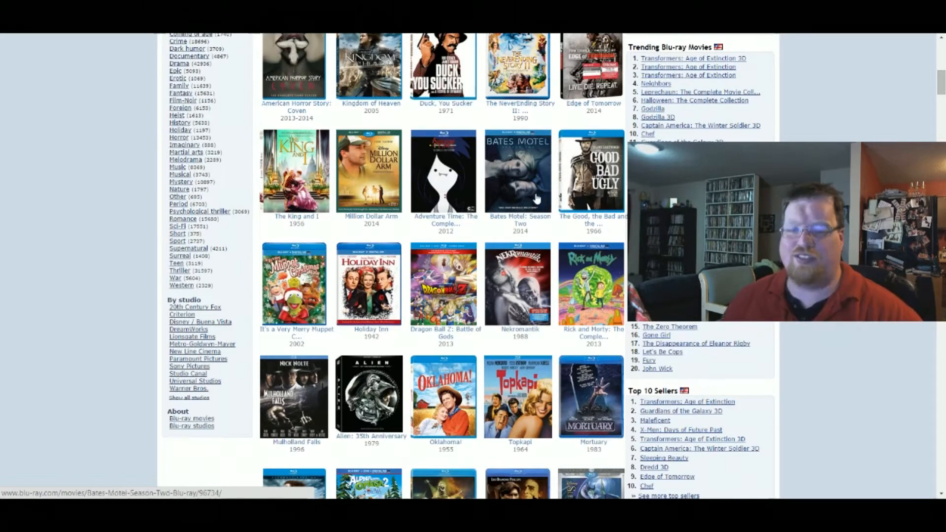
pyautogui.moveTo(525, 208)
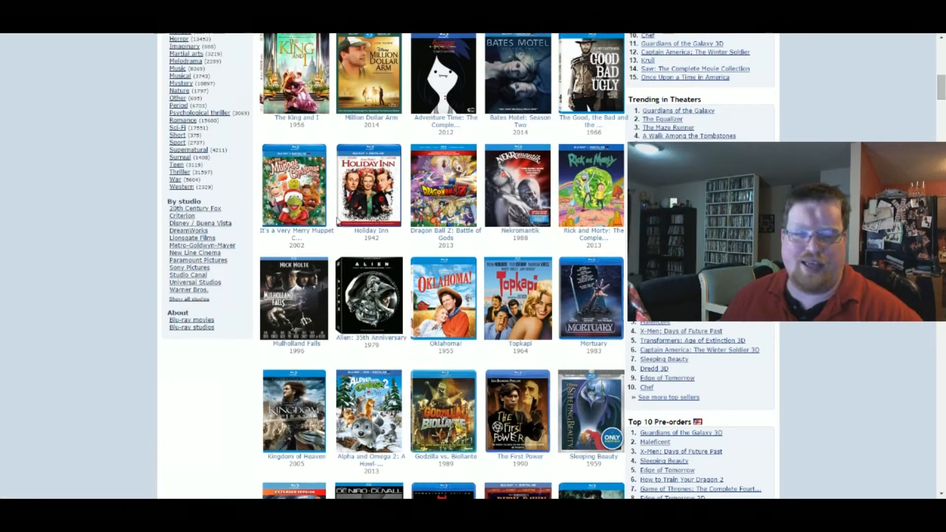
pyautogui.scroll(-3)
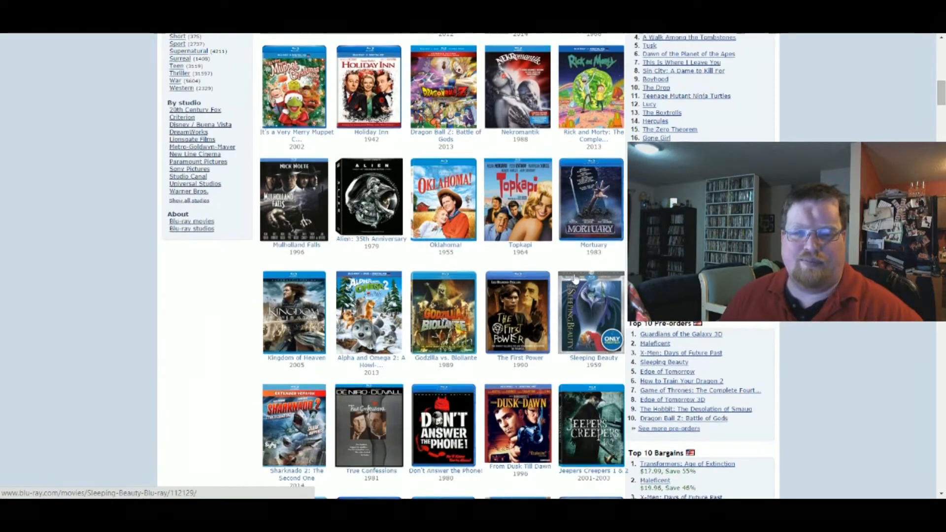
pyautogui.scroll(-3)
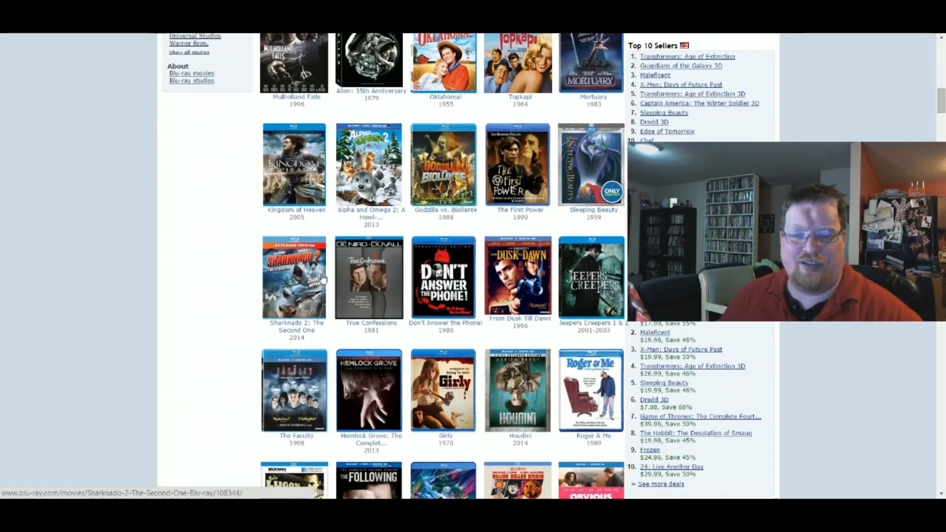
pyautogui.click(293, 277)
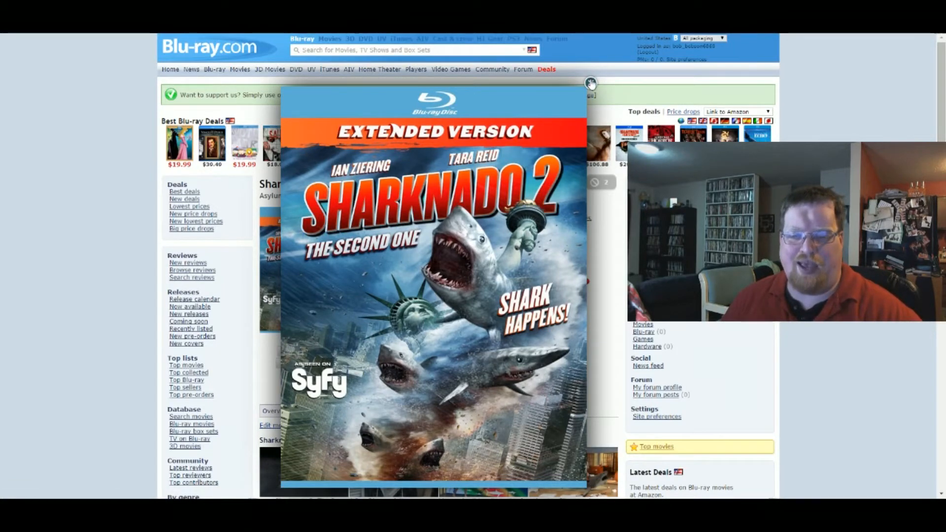
# - View the enlarged Sharknado 2: The Second One cover art and close it
pyautogui.click(590, 83)
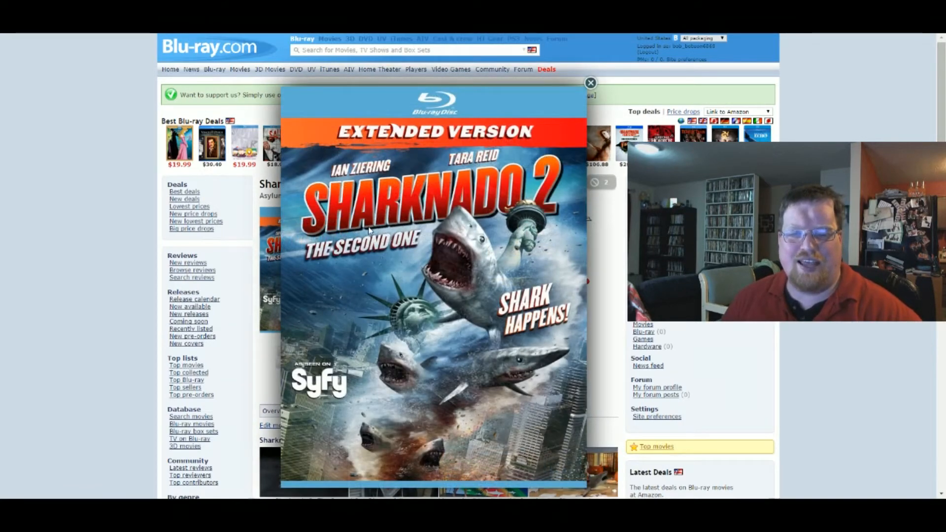
pyautogui.moveTo(588, 90)
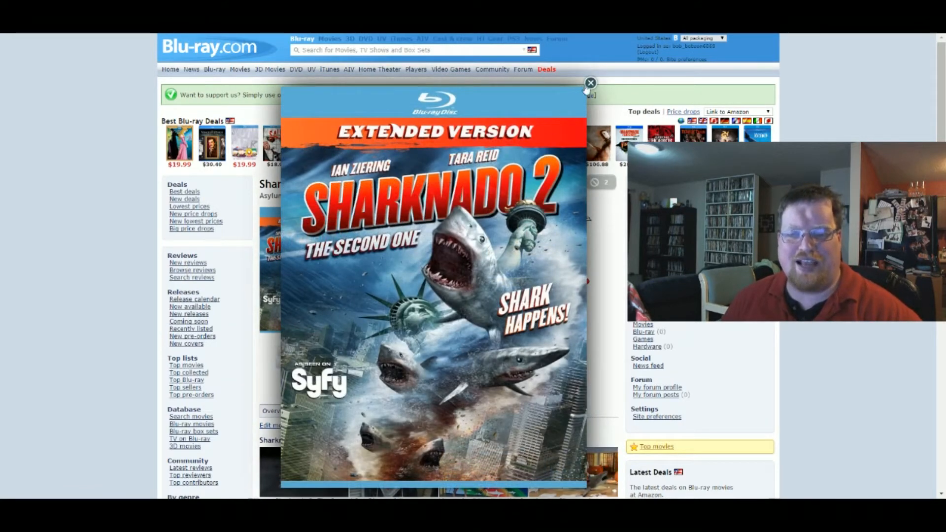
pyautogui.click(590, 83)
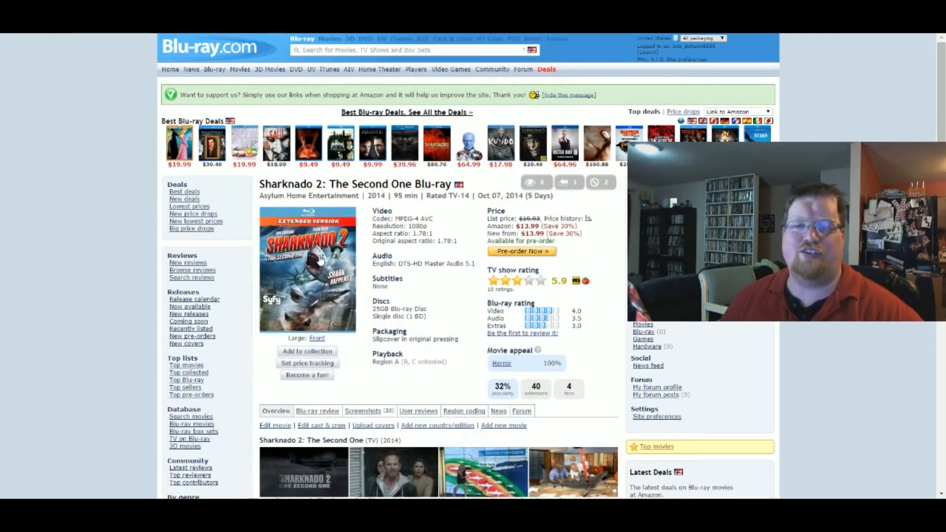
pyautogui.click(307, 270)
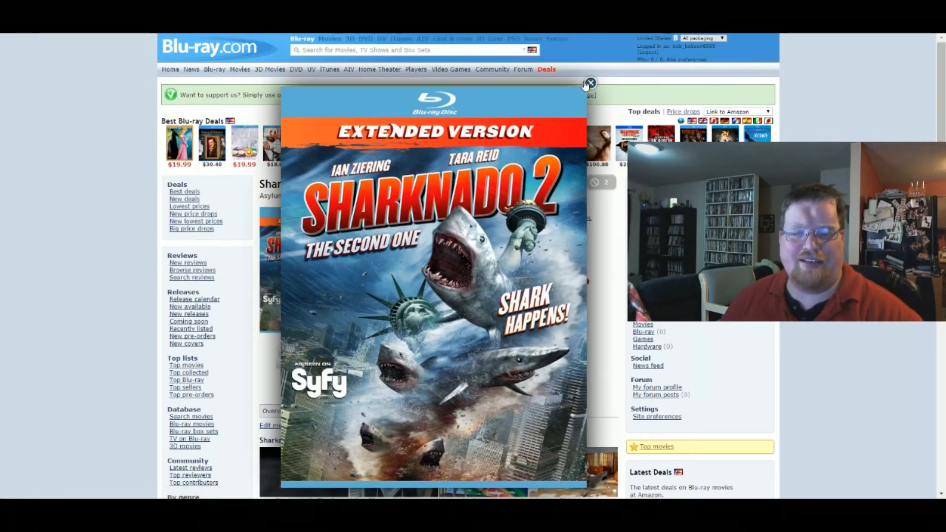
pyautogui.click(589, 83)
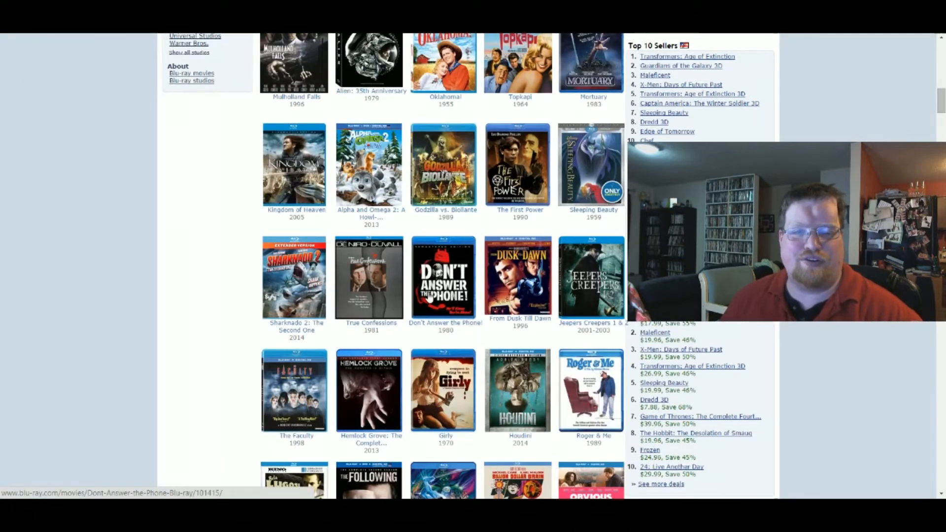
# - Scroll the October 7 releases down to Chuck Norris Total Attack and Hellraiser Collection
pyautogui.scroll(-3)
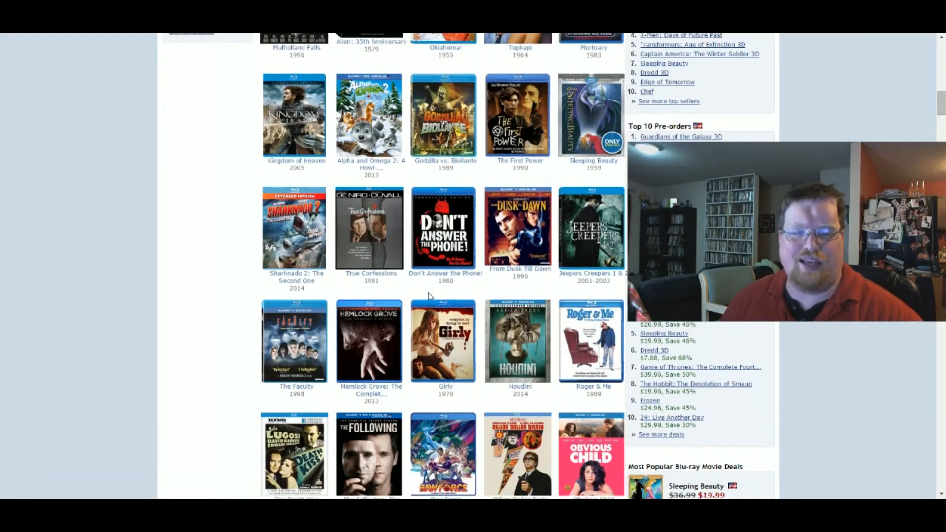
pyautogui.scroll(-3)
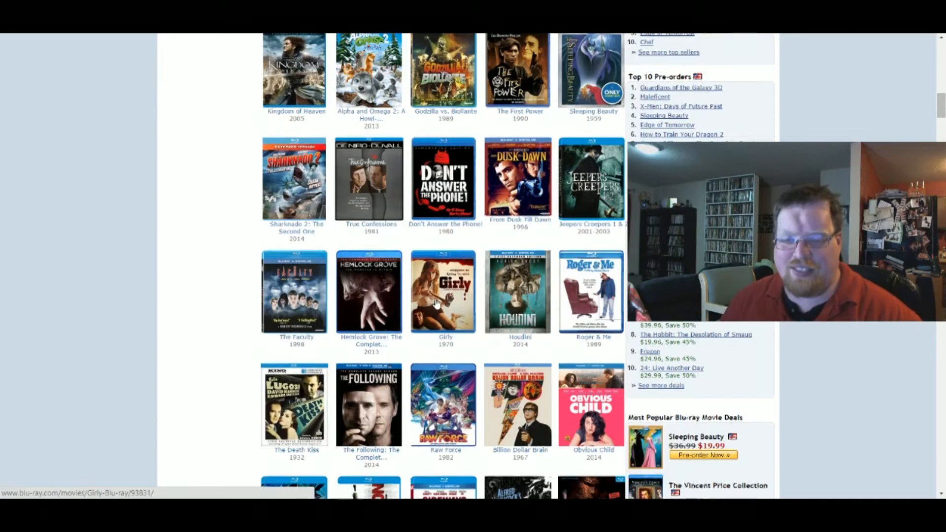
pyautogui.scroll(-3)
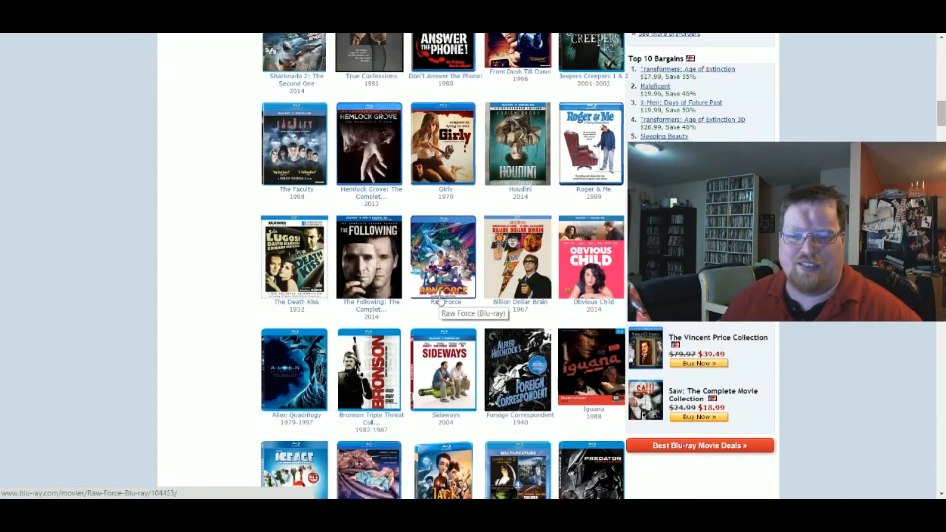
pyautogui.scroll(-3)
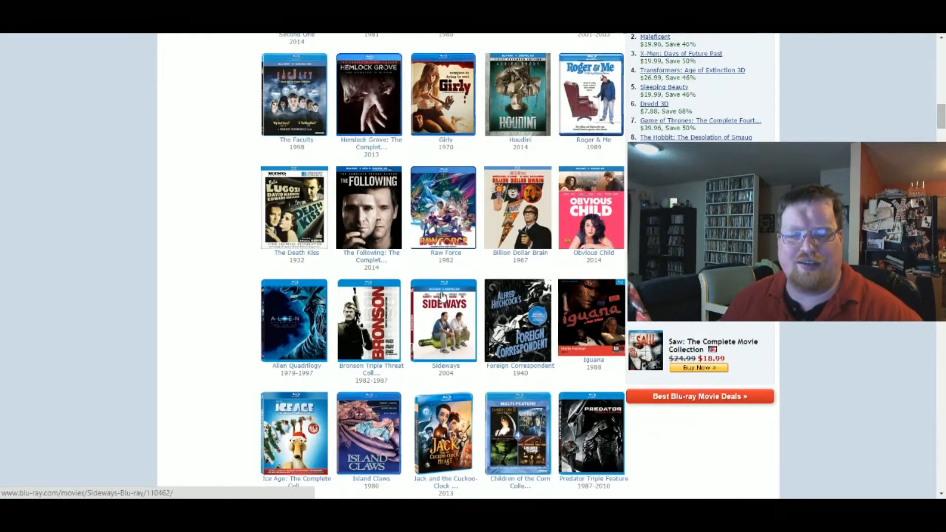
pyautogui.scroll(-3)
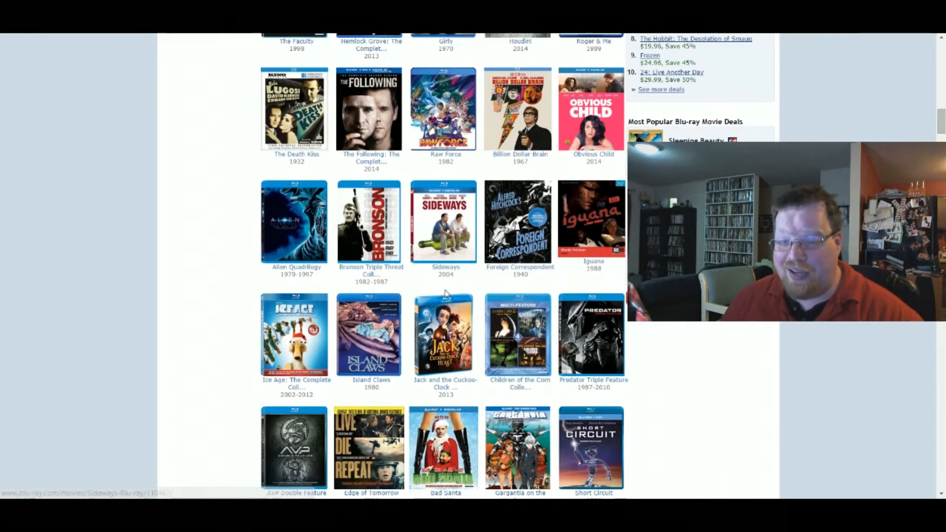
pyautogui.scroll(-3)
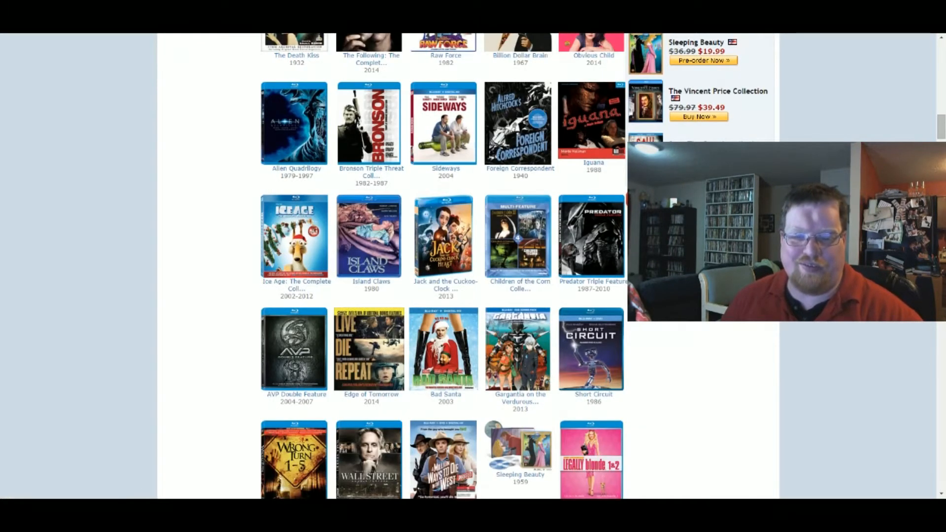
pyautogui.scroll(-3)
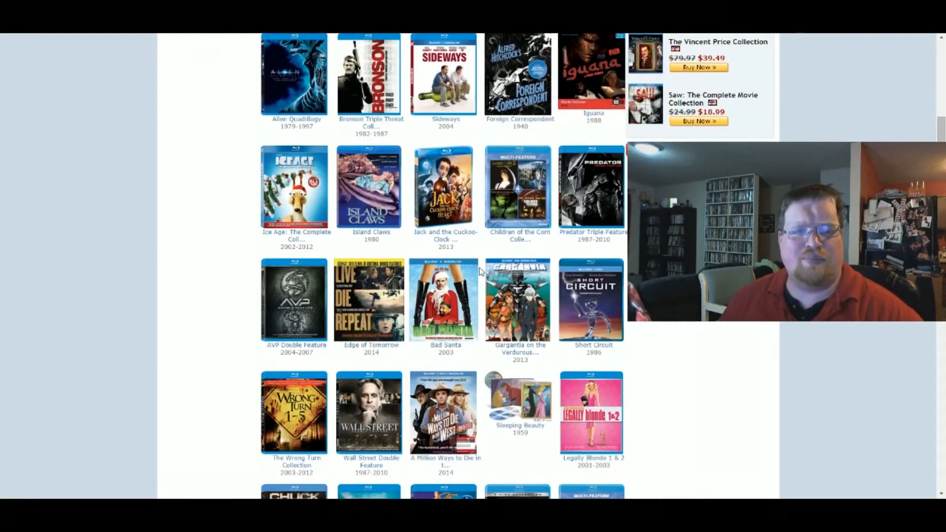
pyautogui.scroll(3)
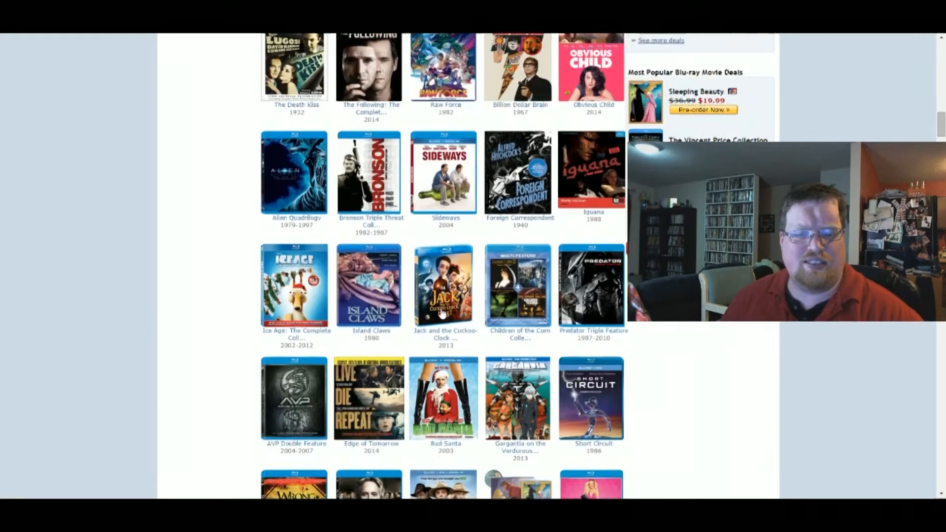
pyautogui.scroll(3)
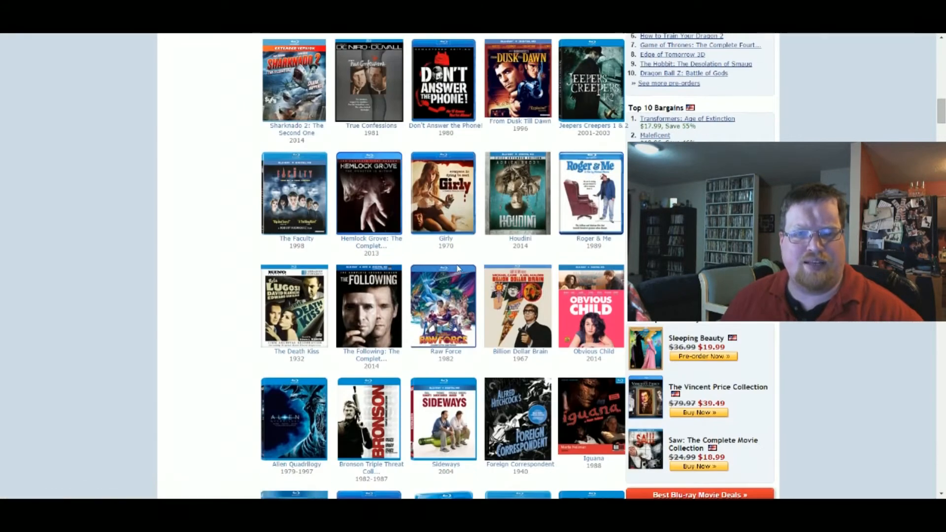
pyautogui.scroll(-3)
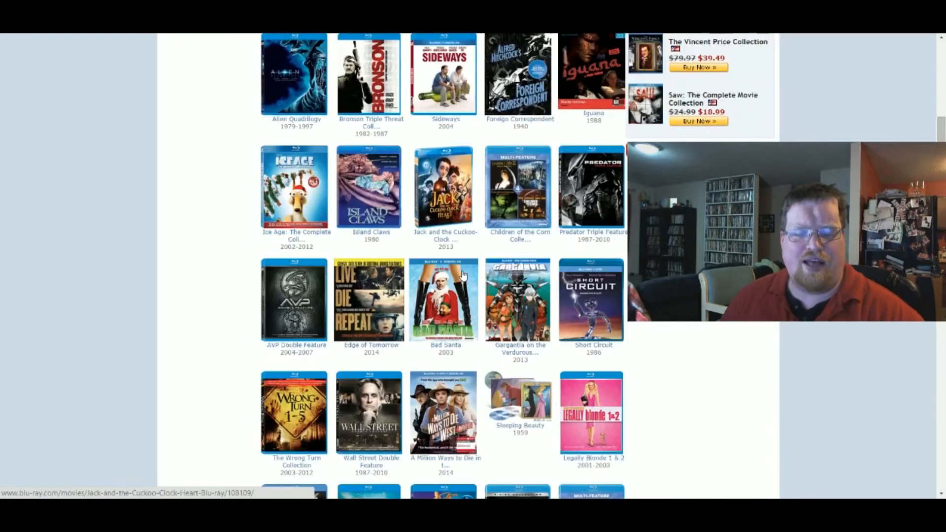
pyautogui.scroll(-3)
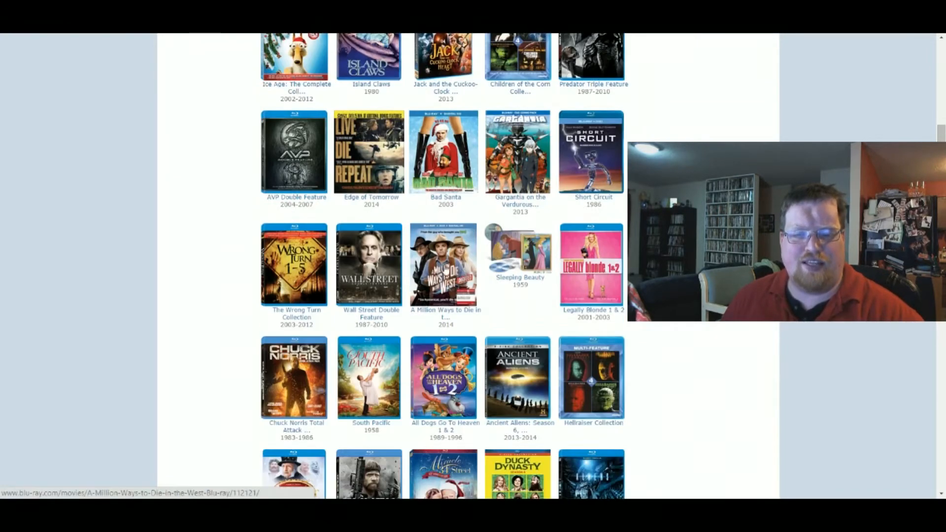
pyautogui.click(444, 151)
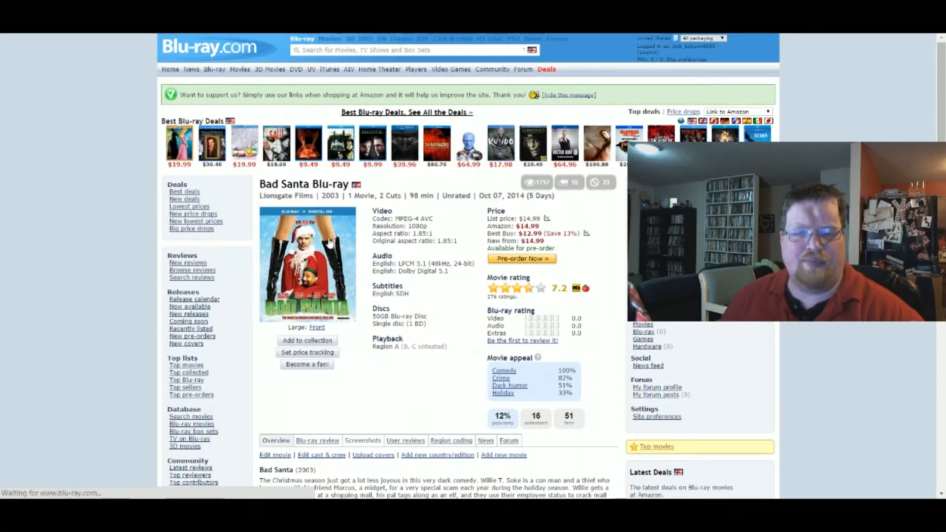
pyautogui.click(307, 264)
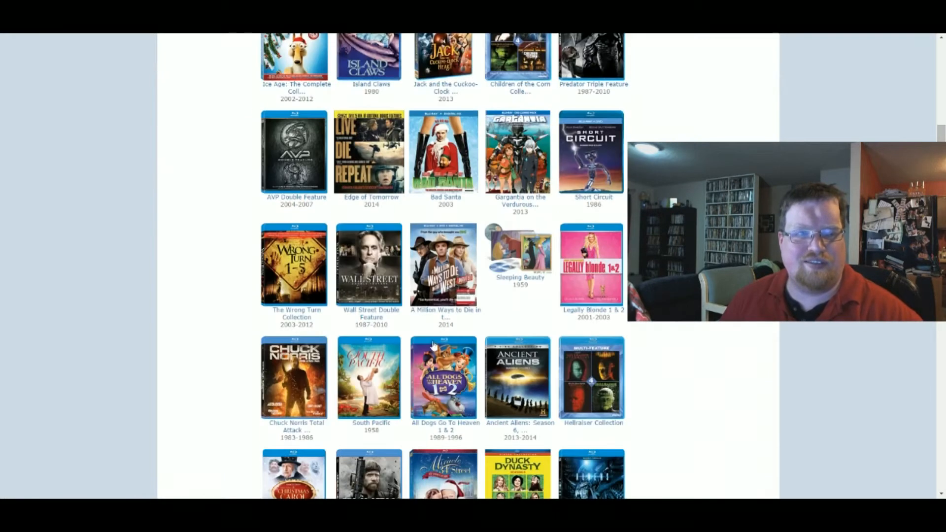
# - Scroll down to the October 14, 2014 heading showing X-Men: Days of Future Past and The Blob
pyautogui.scroll(-3)
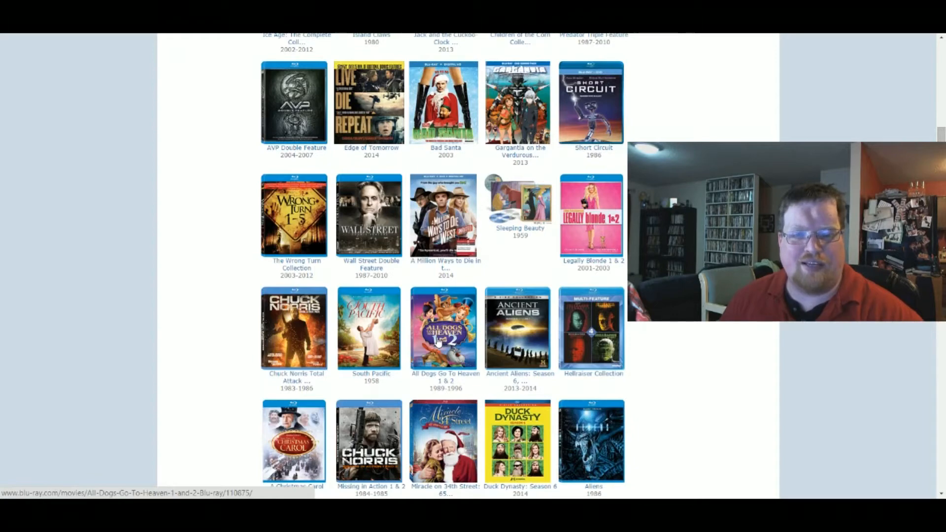
pyautogui.scroll(-3)
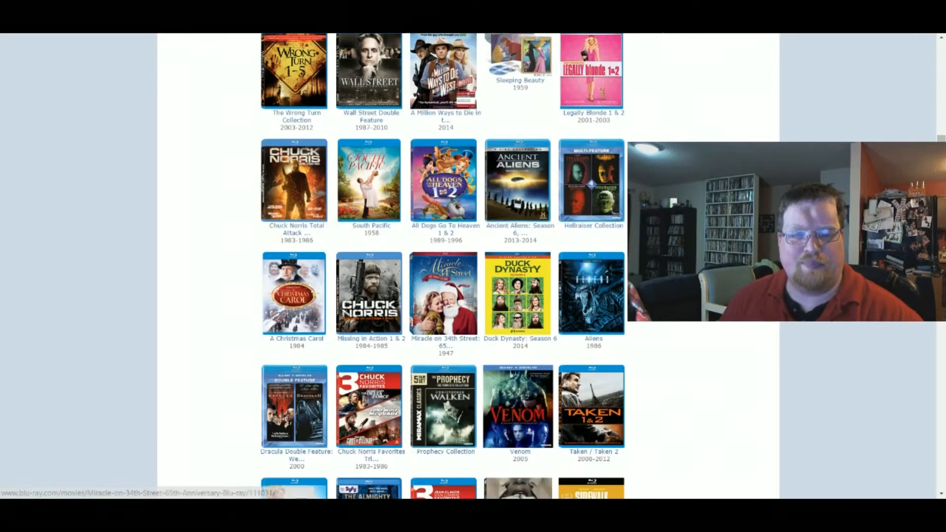
pyautogui.scroll(-3)
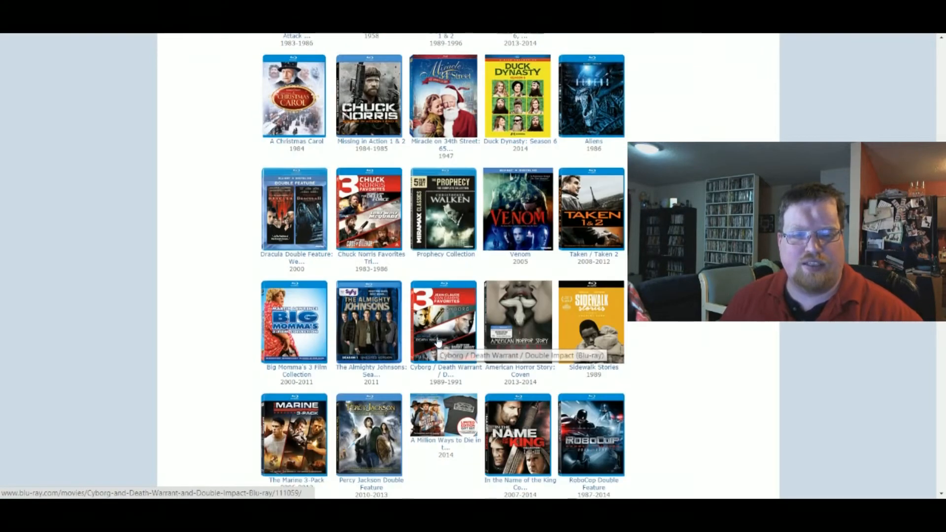
pyautogui.scroll(-3)
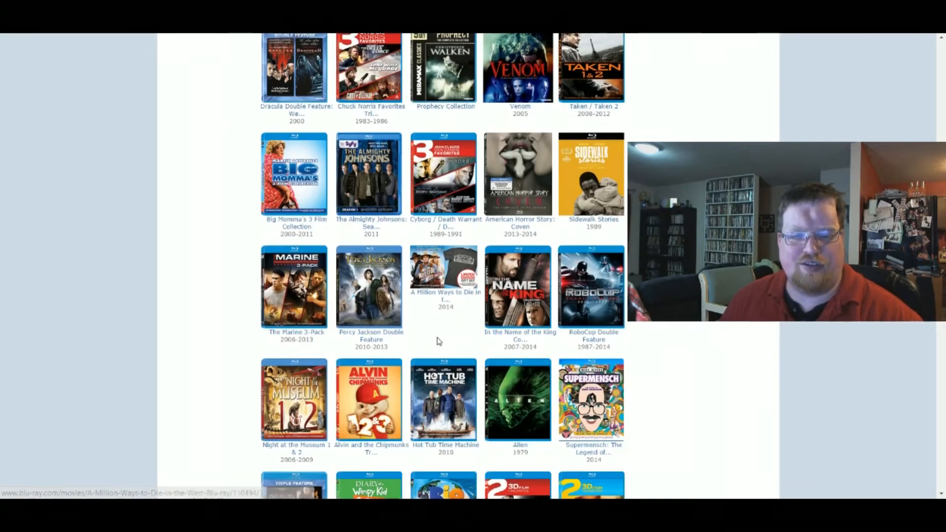
pyautogui.scroll(-3)
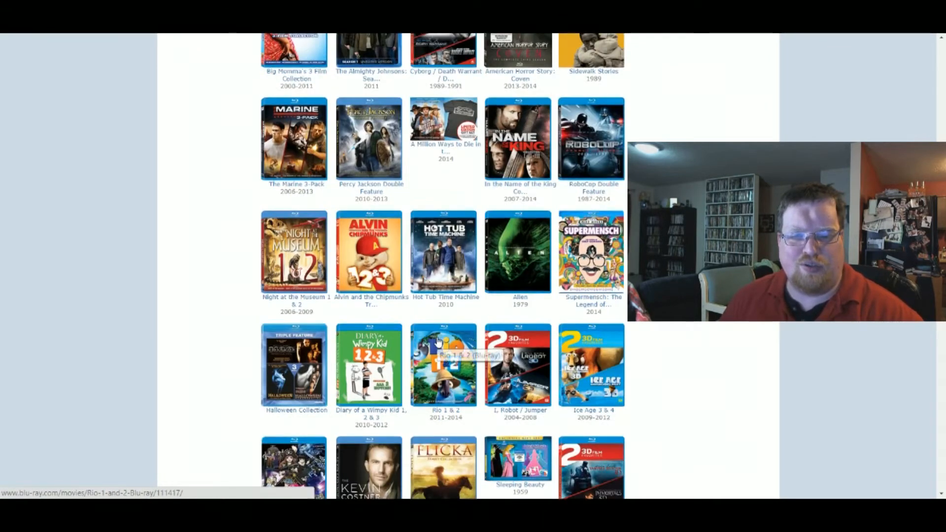
pyautogui.scroll(-3)
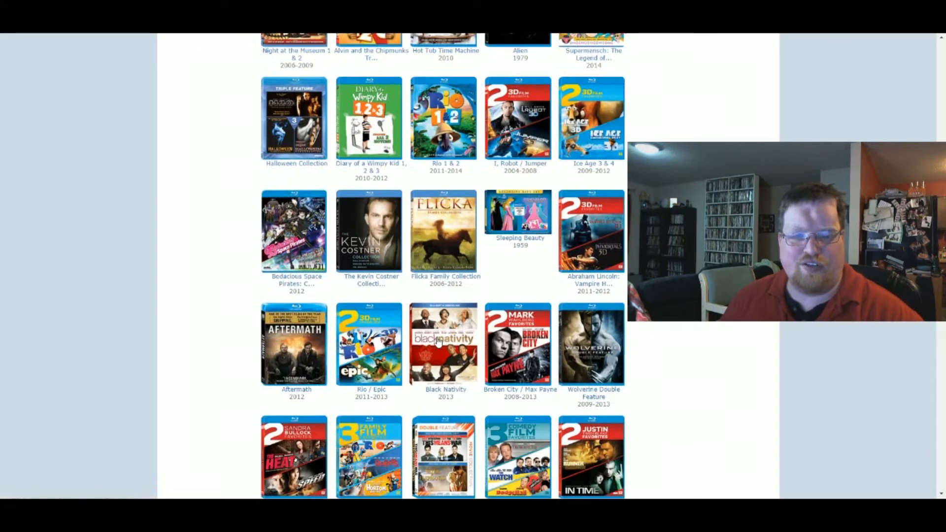
pyautogui.scroll(-3)
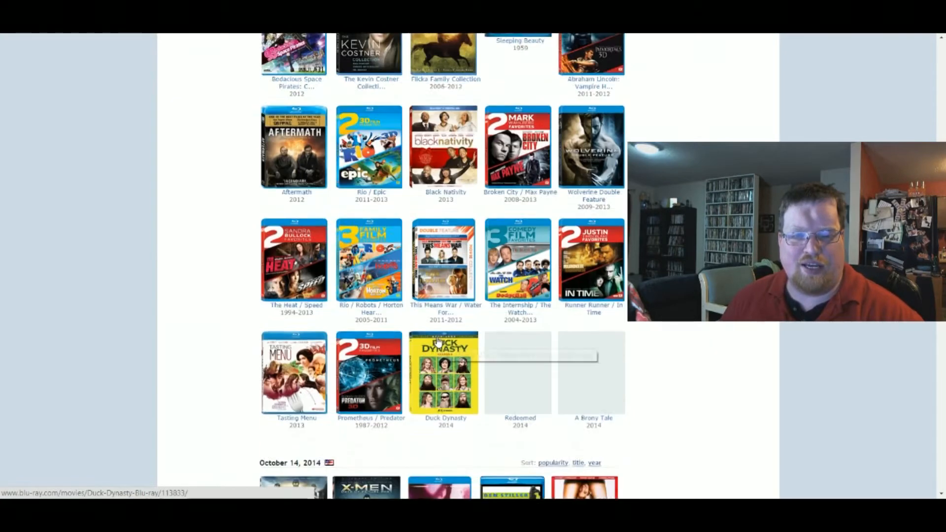
pyautogui.scroll(-3)
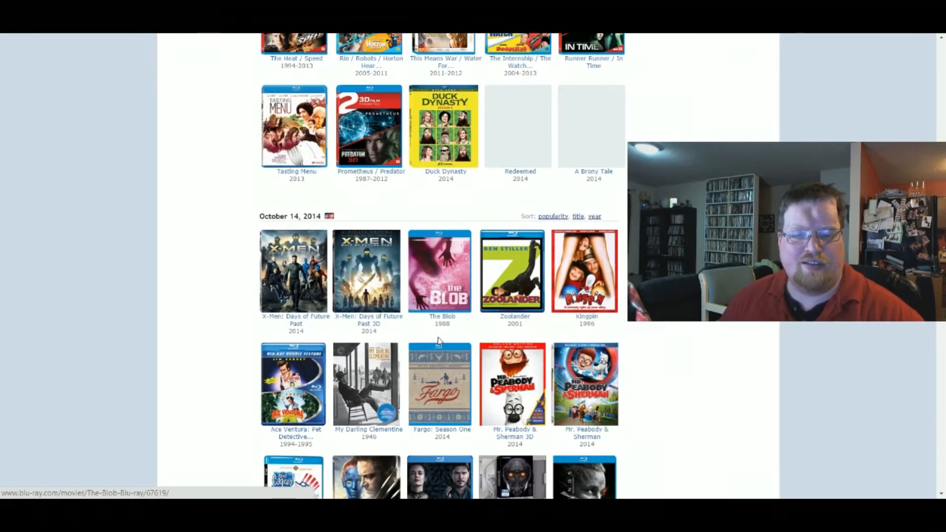
pyautogui.scroll(-3)
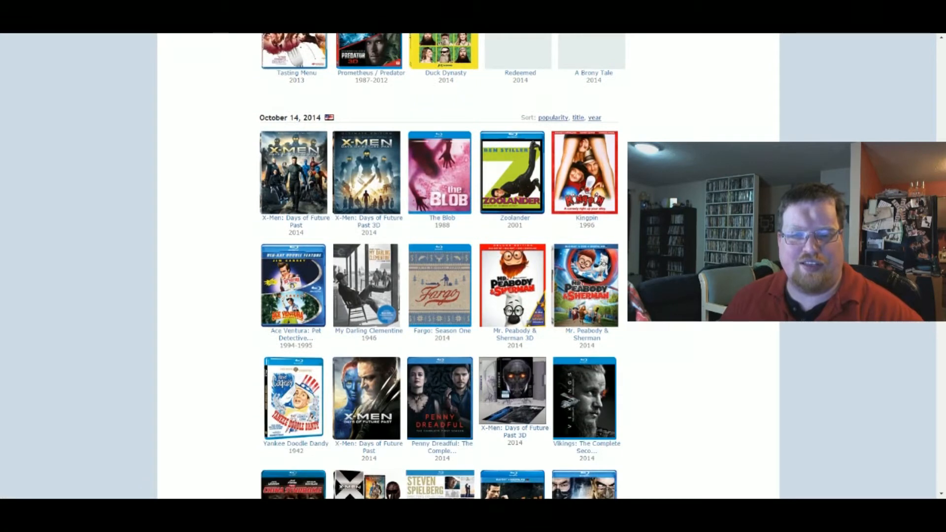
# - View and close enlarged covers for three X-Men: Days of Future Past editions, including the 3D set
pyautogui.click(294, 173)
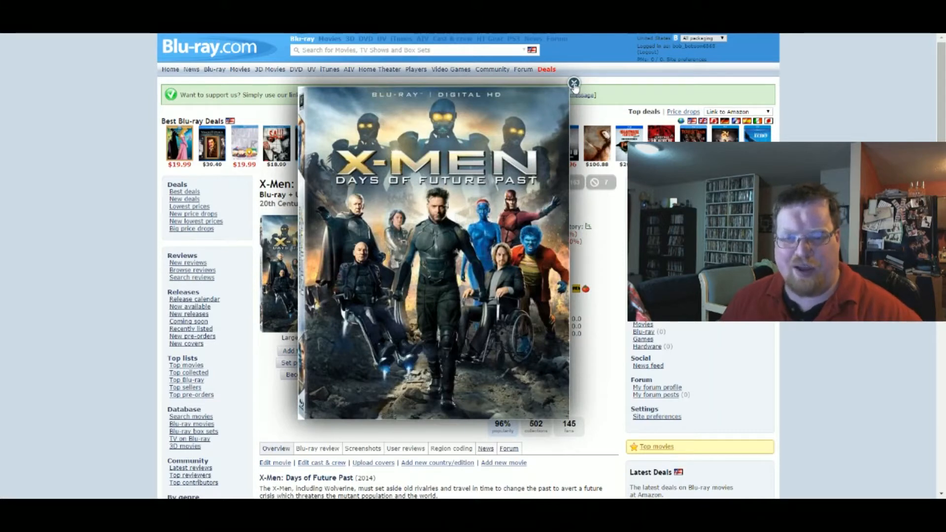
pyautogui.click(573, 83)
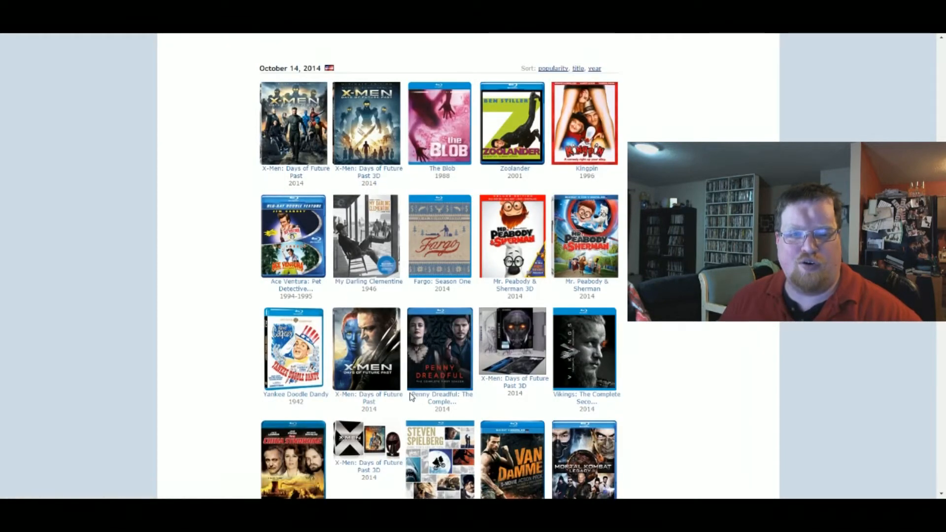
pyautogui.click(367, 124)
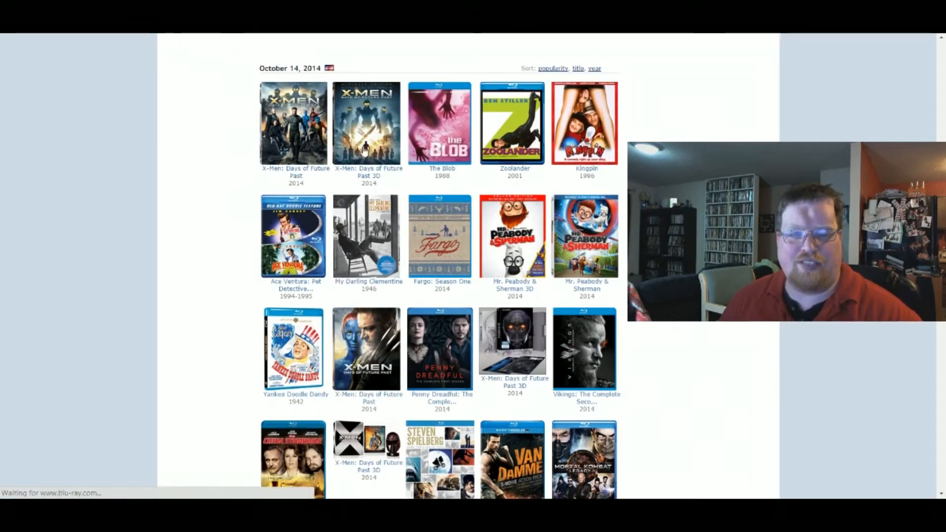
pyautogui.click(367, 122)
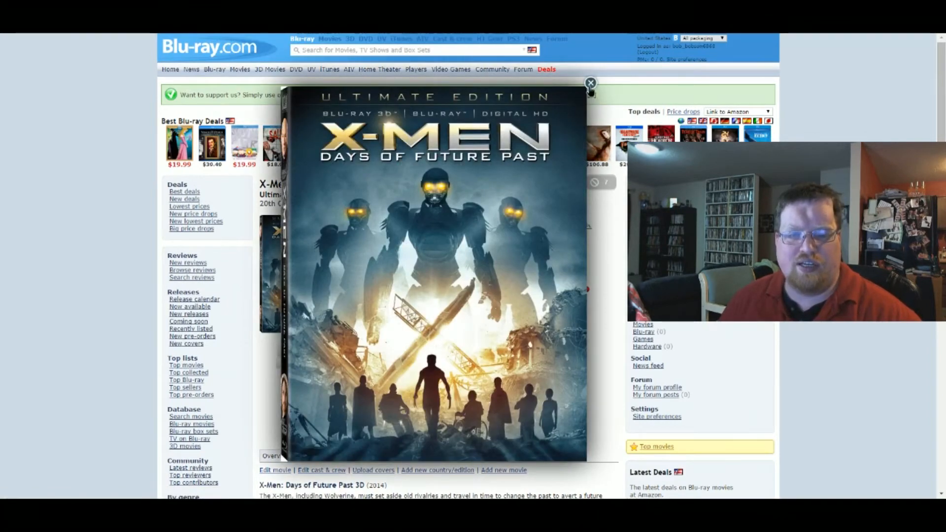
pyautogui.click(590, 83)
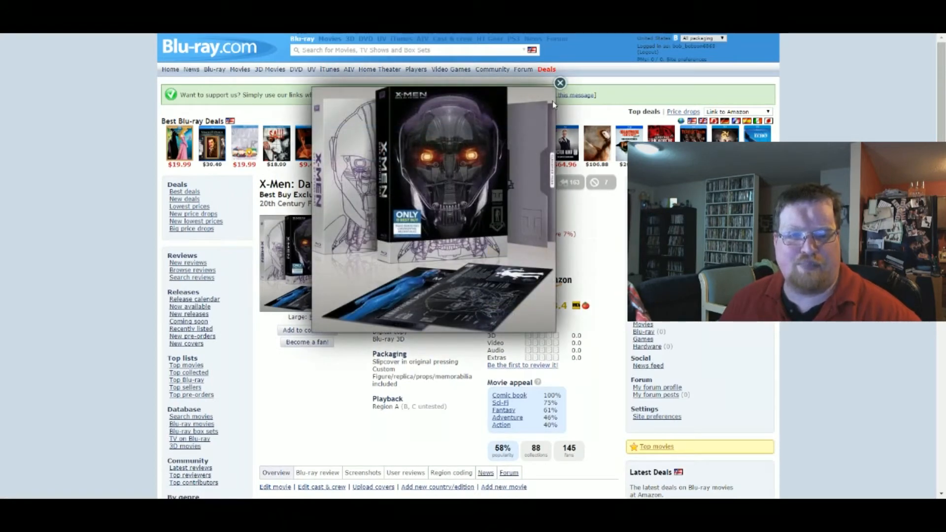
pyautogui.click(559, 83)
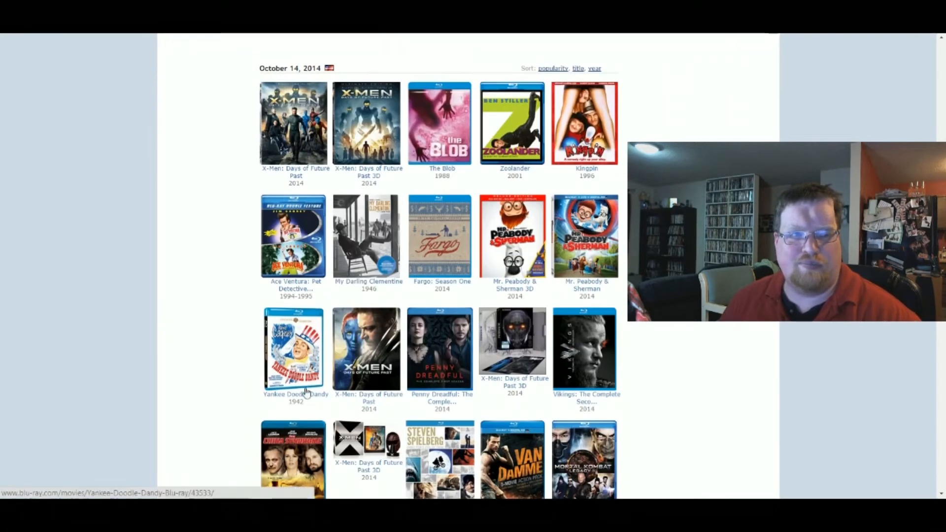
# - Scroll down to The Texas Chain Saw Massacre and Dracula: Season One row
pyautogui.scroll(-3)
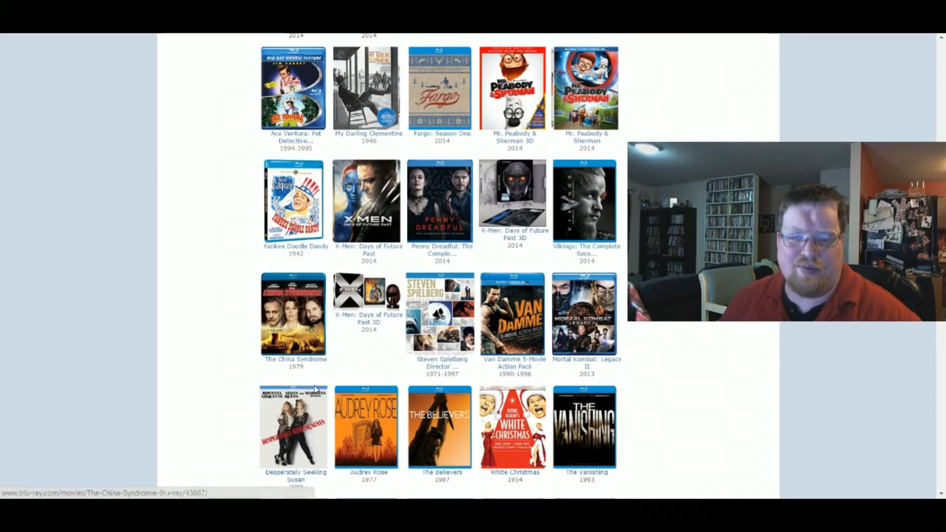
pyautogui.scroll(-3)
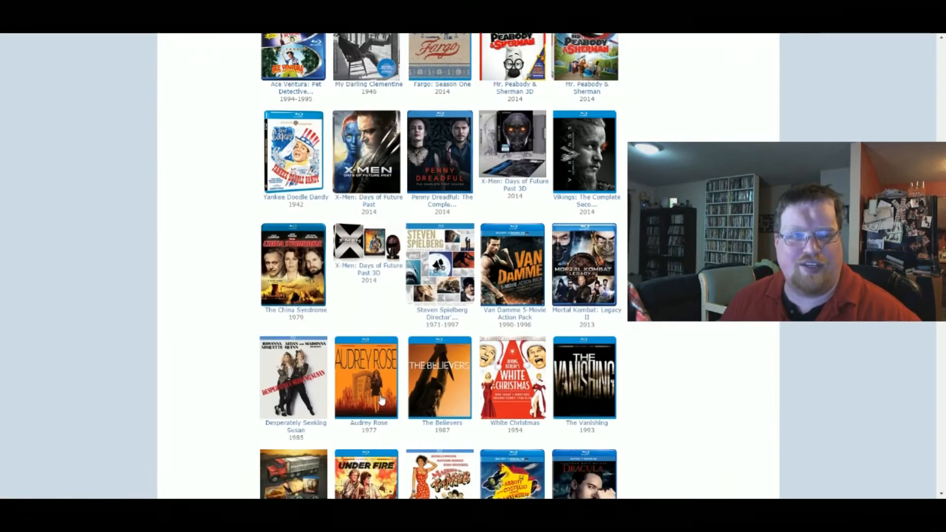
pyautogui.scroll(-3)
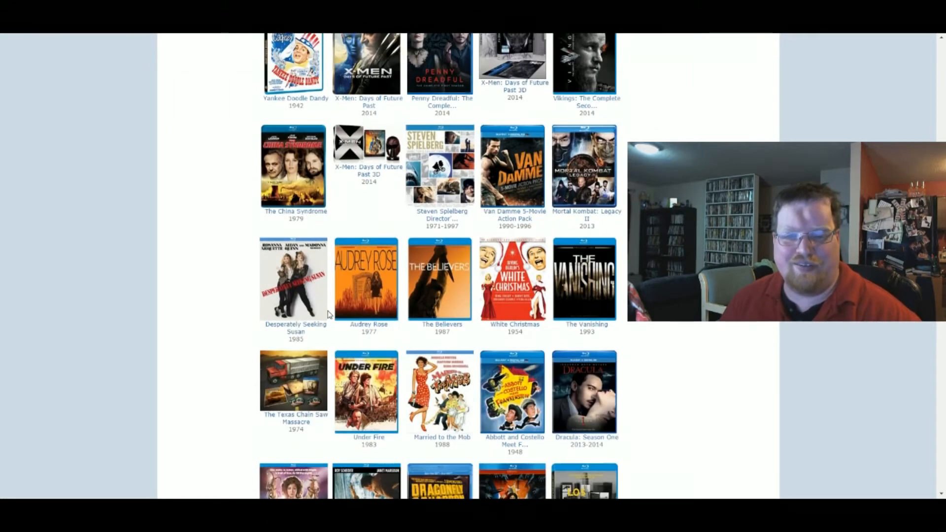
# - Open the Steven Spielberg Director's Collection page and close its enlarged cover
pyautogui.click(441, 166)
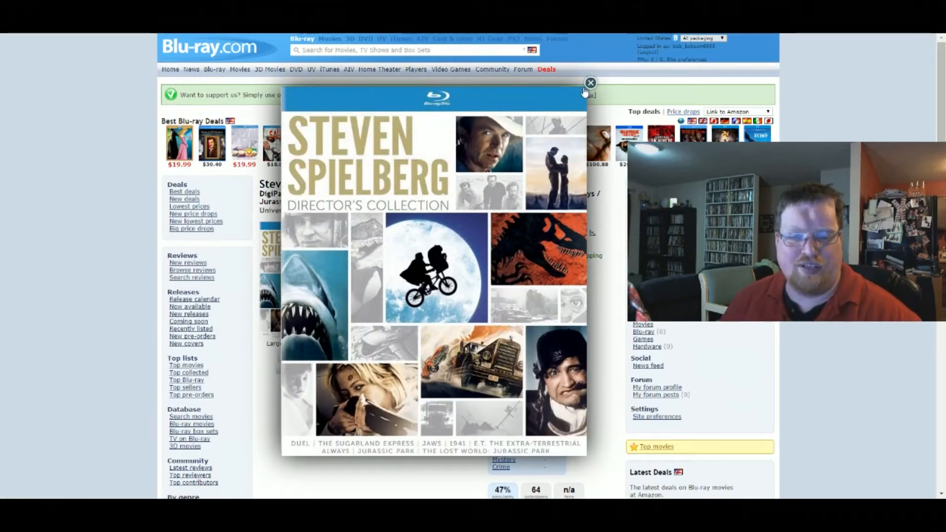
pyautogui.click(589, 82)
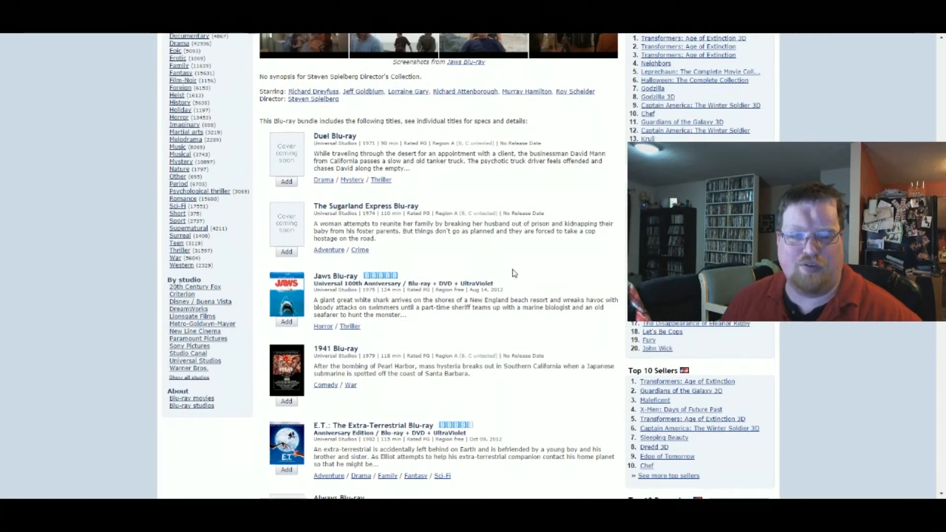
# - Scroll through the bundled films from Duel to The Lost World, then go back to the calendar
pyautogui.scroll(-3)
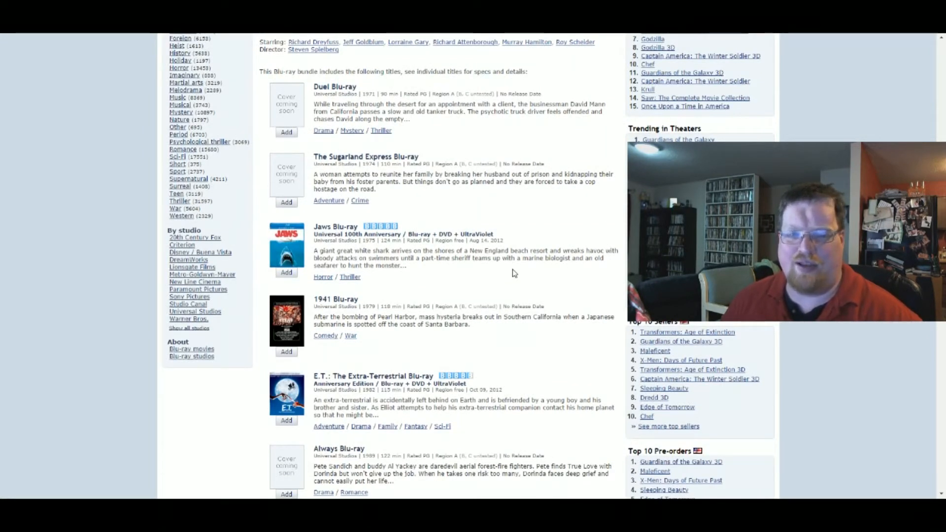
pyautogui.scroll(-3)
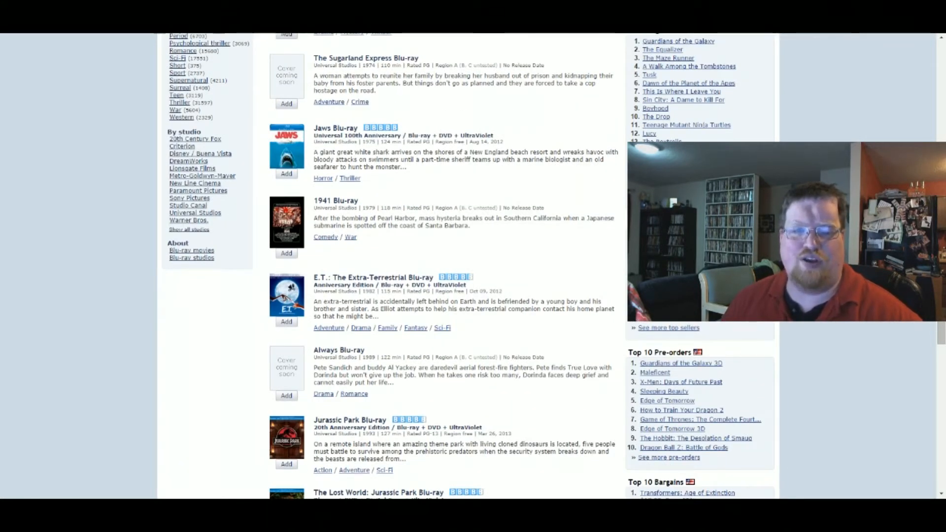
pyautogui.scroll(-3)
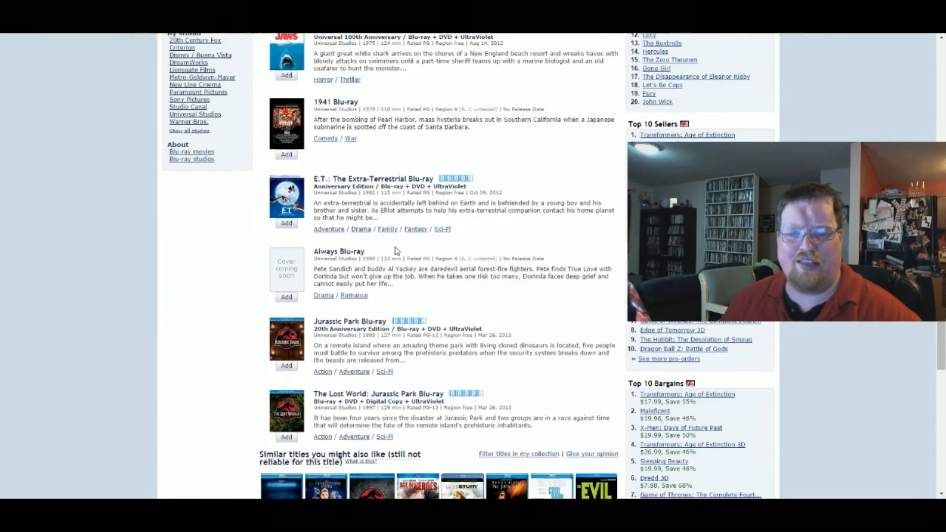
pyautogui.scroll(-3)
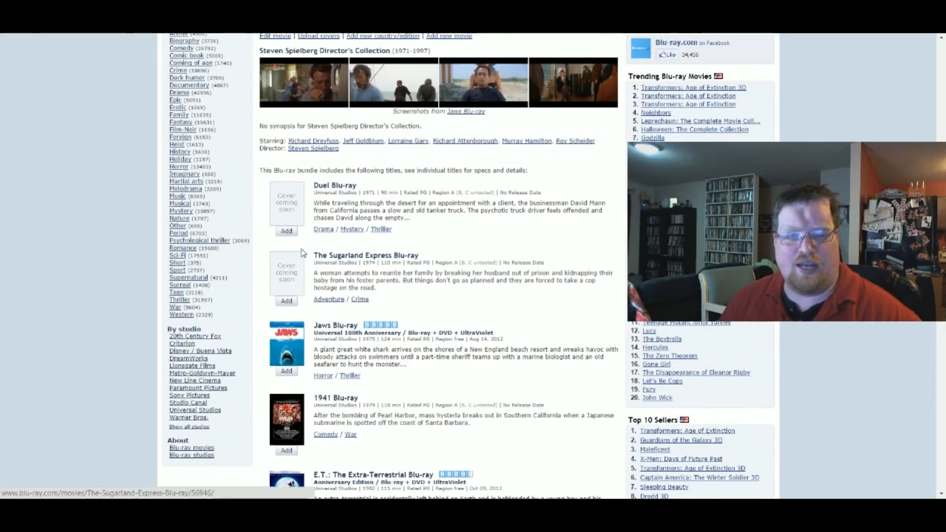
pyautogui.scroll(-3)
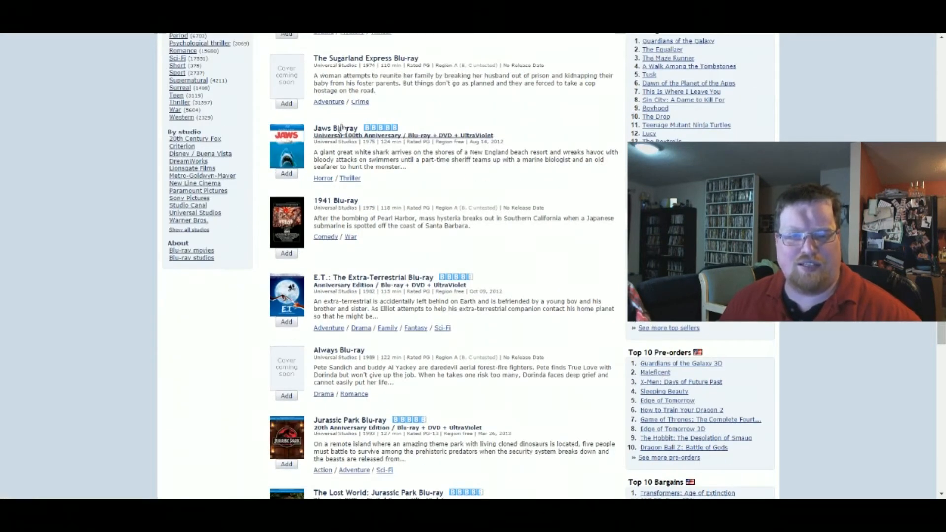
pyautogui.click(336, 127)
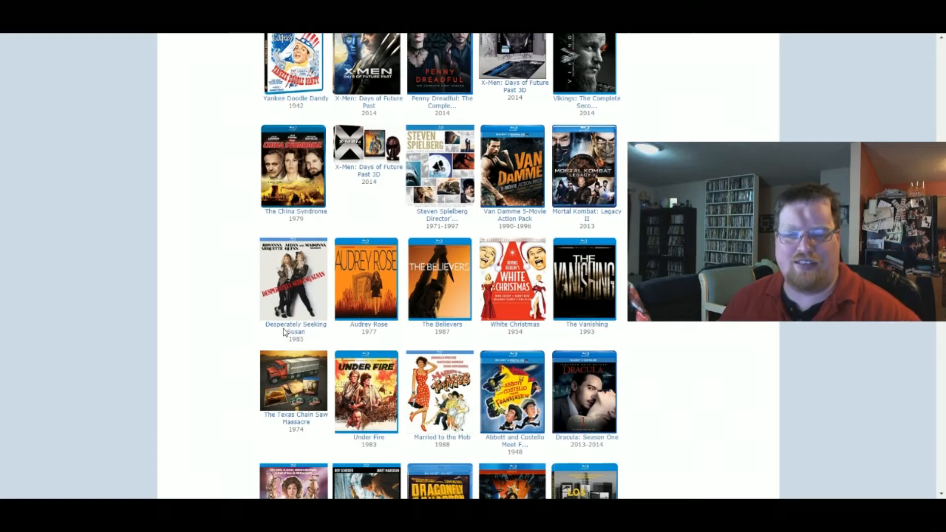
# - Scroll down the calendar to the October 21, 2014 releases
pyautogui.scroll(-3)
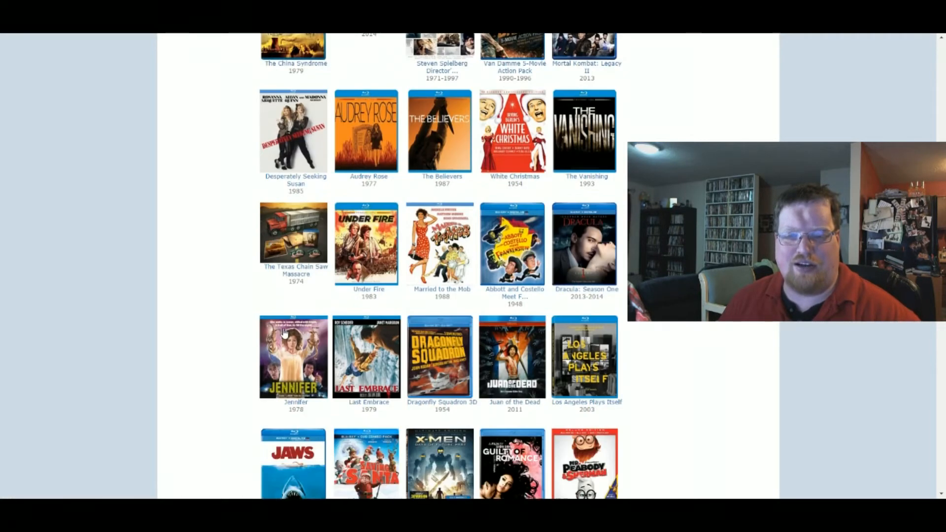
pyautogui.scroll(-3)
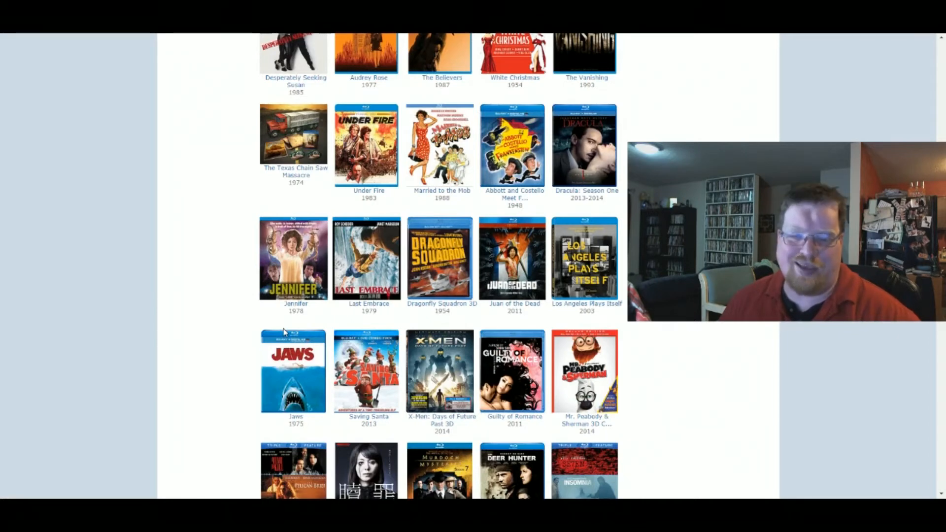
pyautogui.scroll(-3)
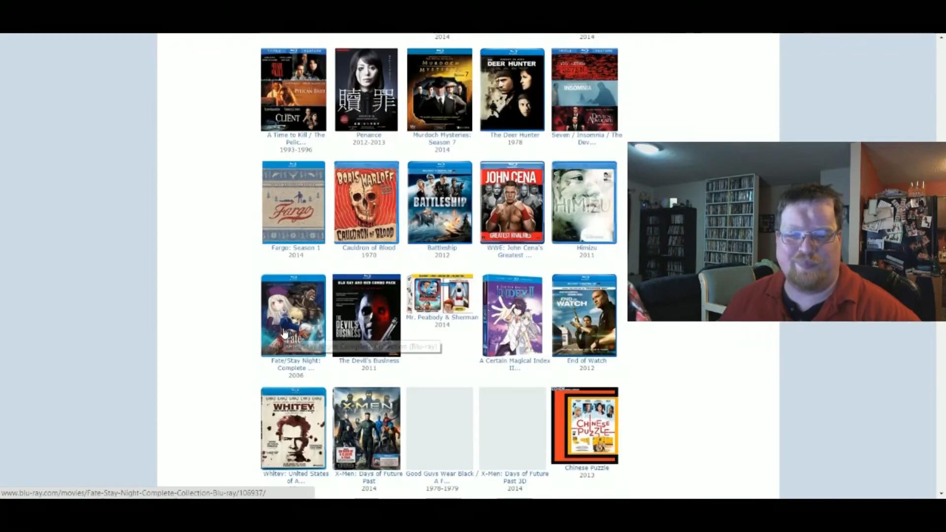
pyautogui.scroll(-3)
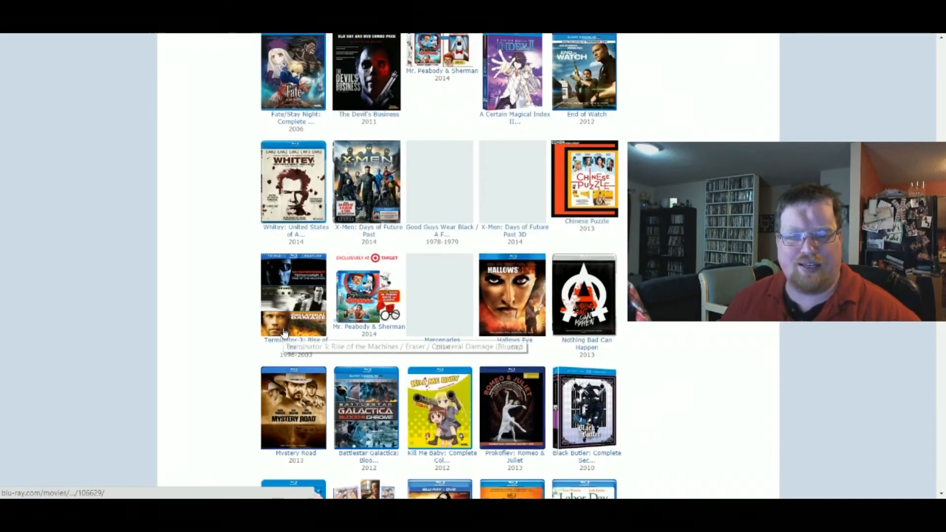
pyautogui.scroll(-3)
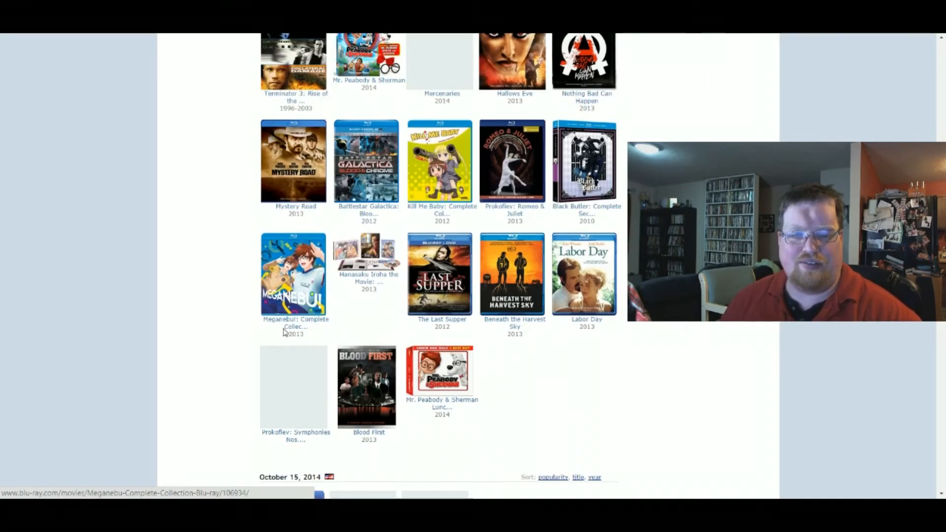
pyautogui.scroll(-3)
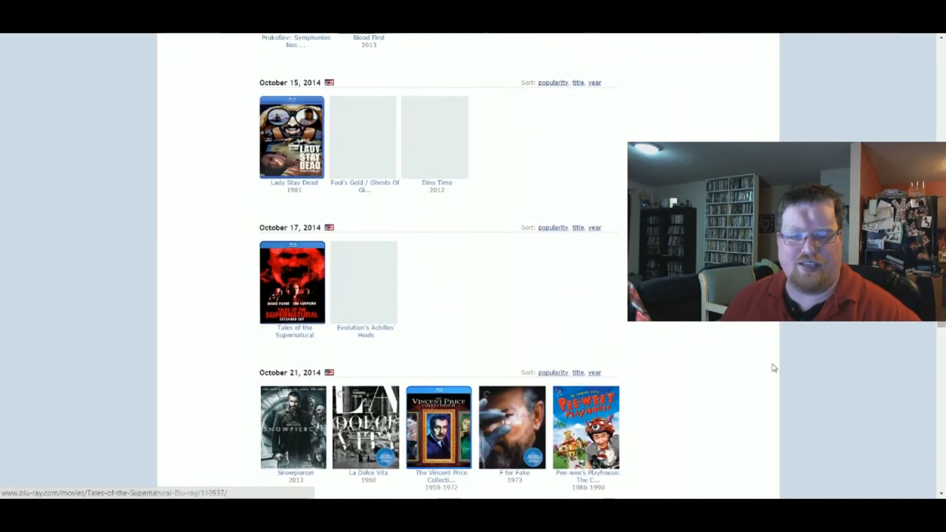
pyautogui.scroll(-3)
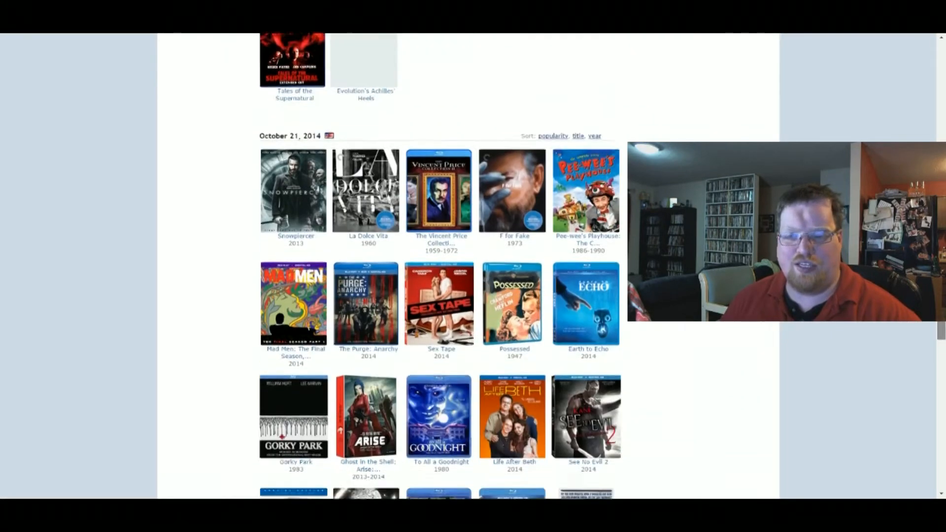
pyautogui.scroll(-3)
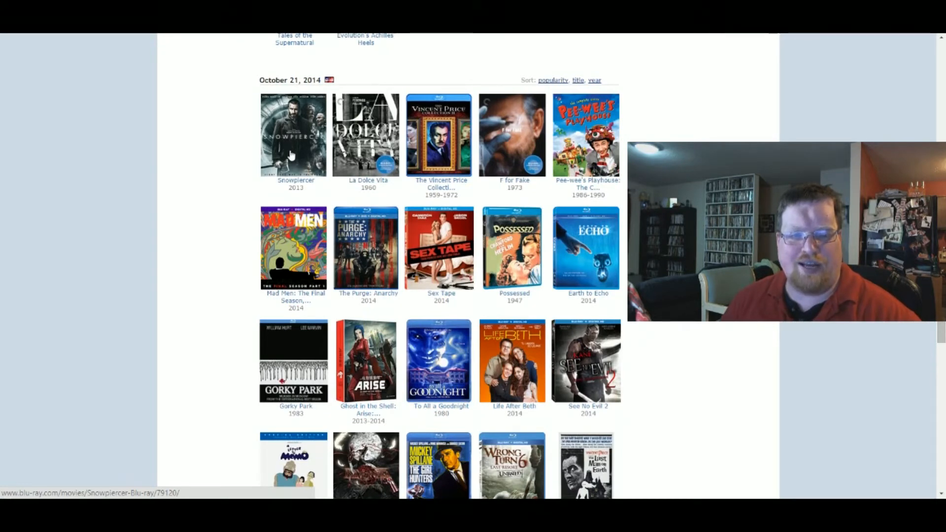
# - Open Snowpiercer and The Purge: Anarchy, viewing and closing each enlarged cover
pyautogui.click(293, 134)
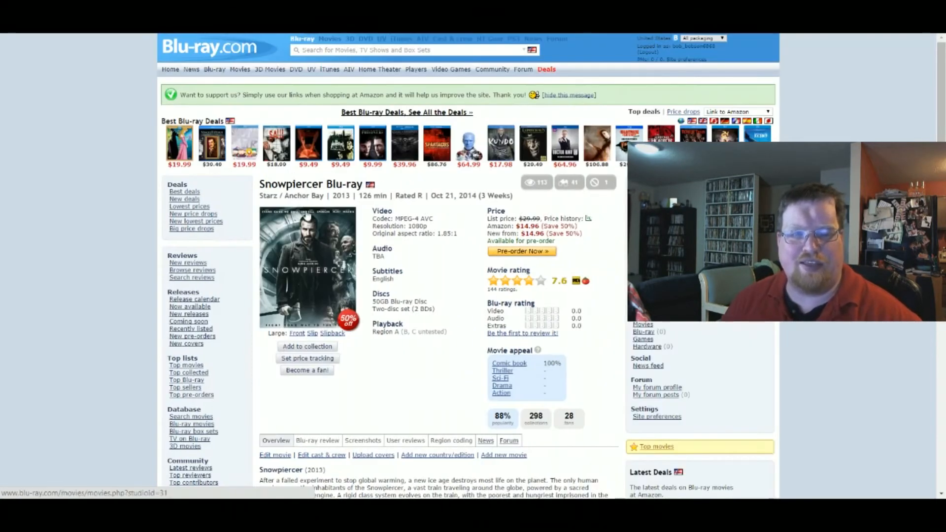
pyautogui.scroll(-3)
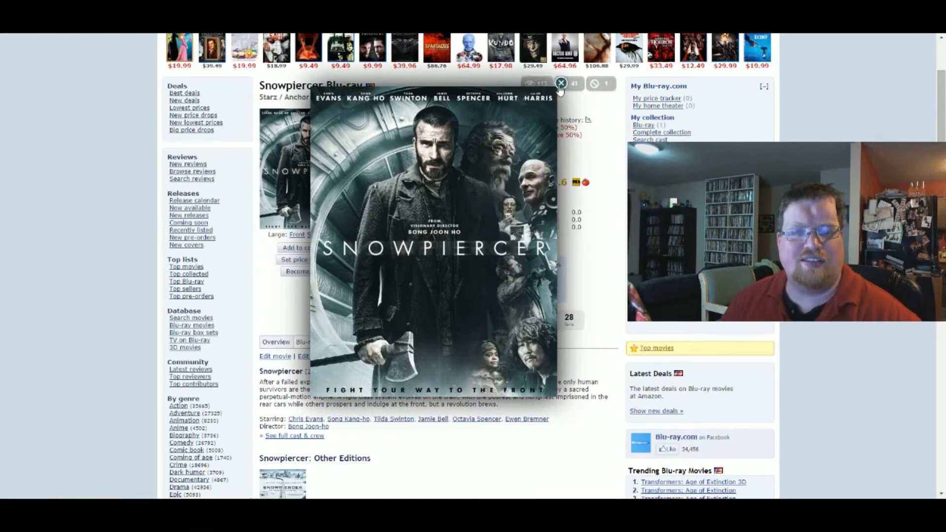
pyautogui.click(559, 84)
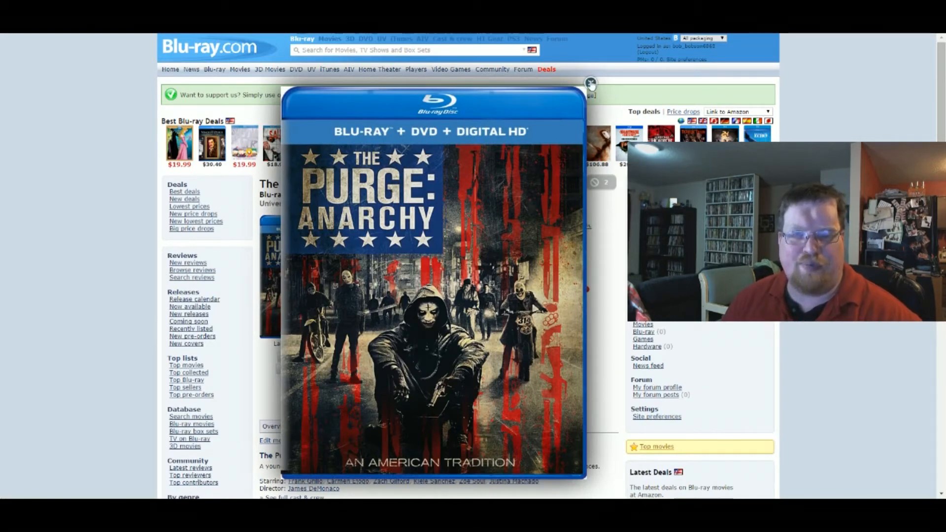
pyautogui.click(590, 82)
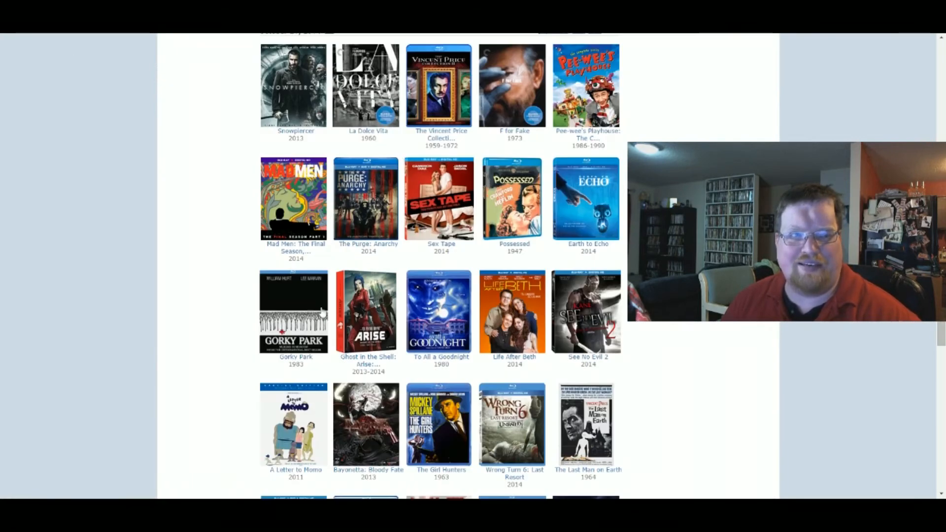
# - Open the Sex Tape release page, enlarge its cover art, then close it
pyautogui.click(430, 203)
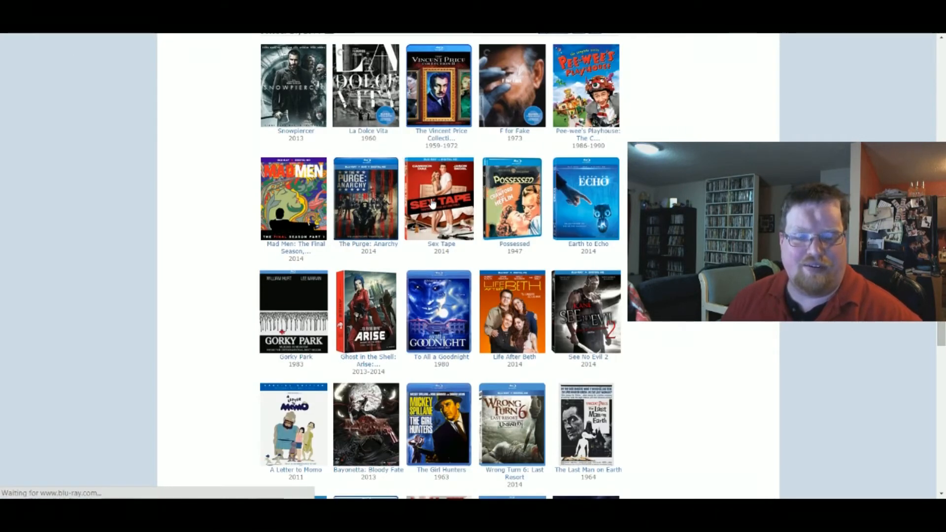
pyautogui.click(441, 198)
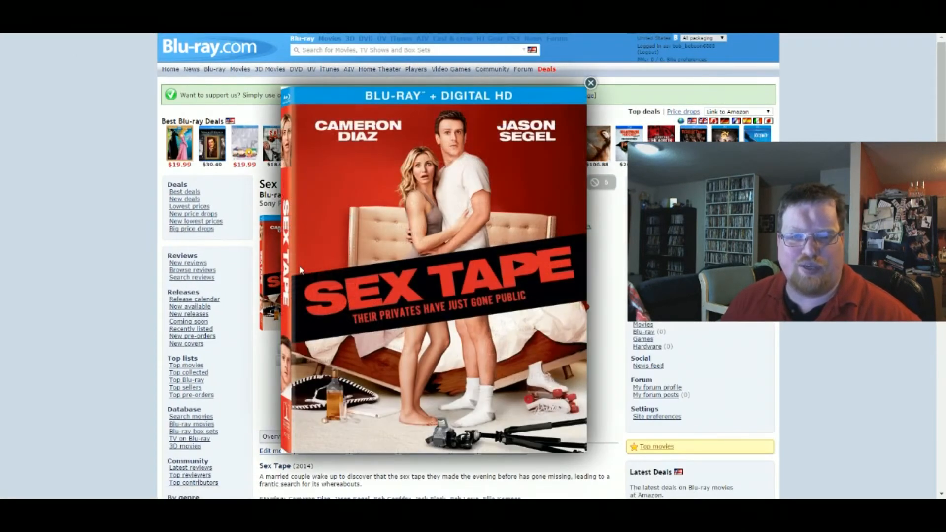
pyautogui.scroll(-3)
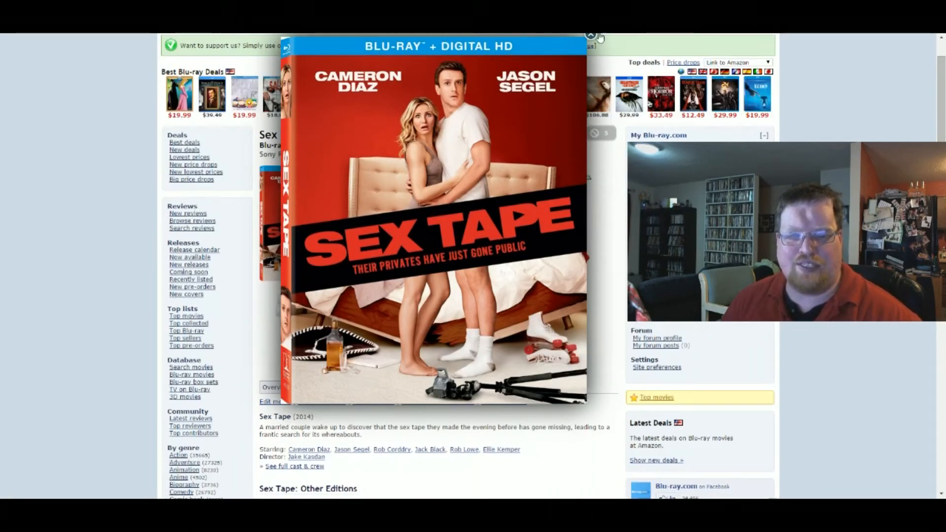
pyautogui.click(590, 35)
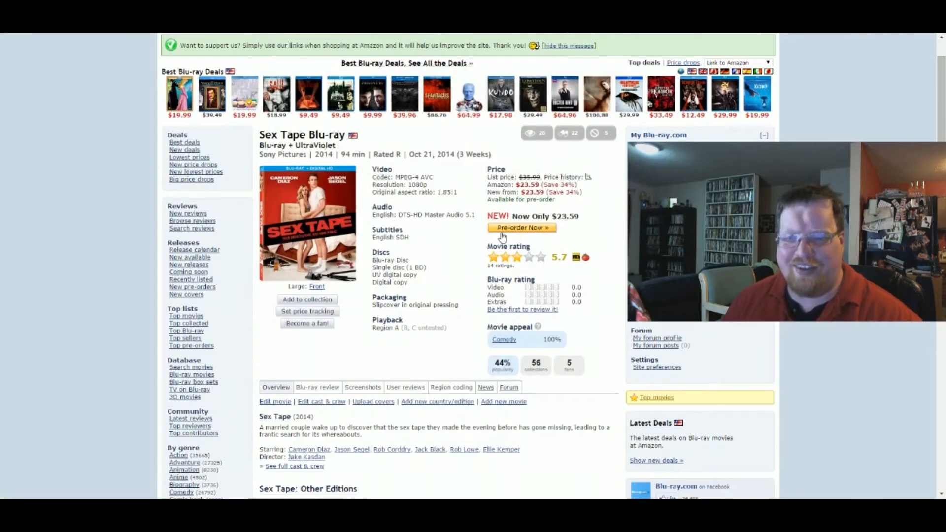
pyautogui.moveTo(545, 199)
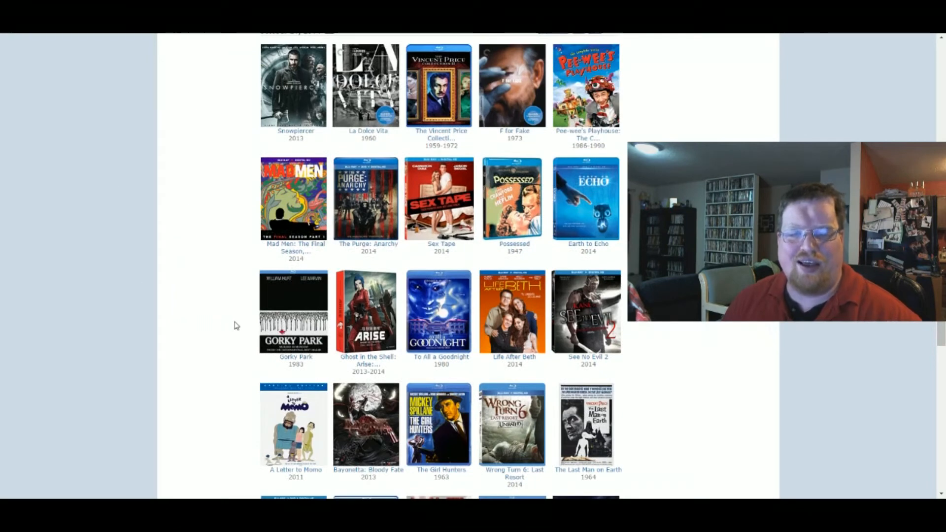
pyautogui.scroll(-3)
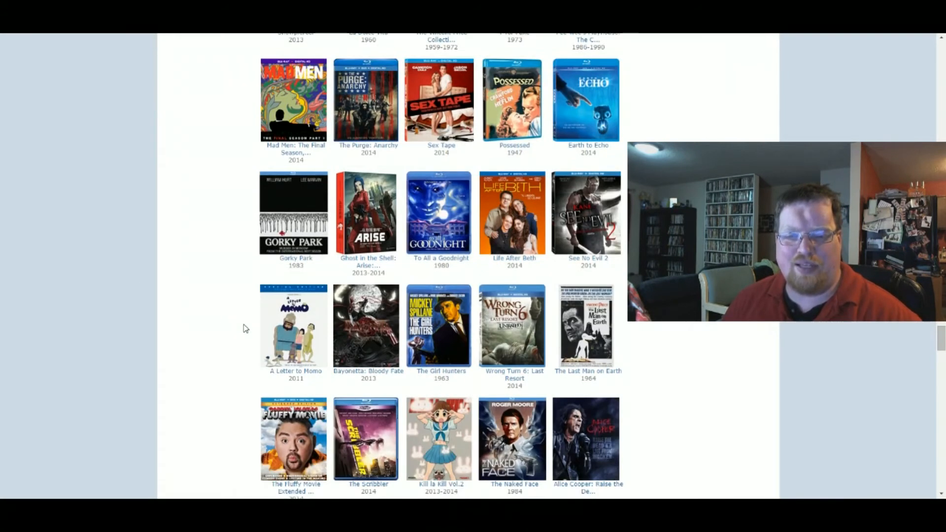
pyautogui.scroll(-3)
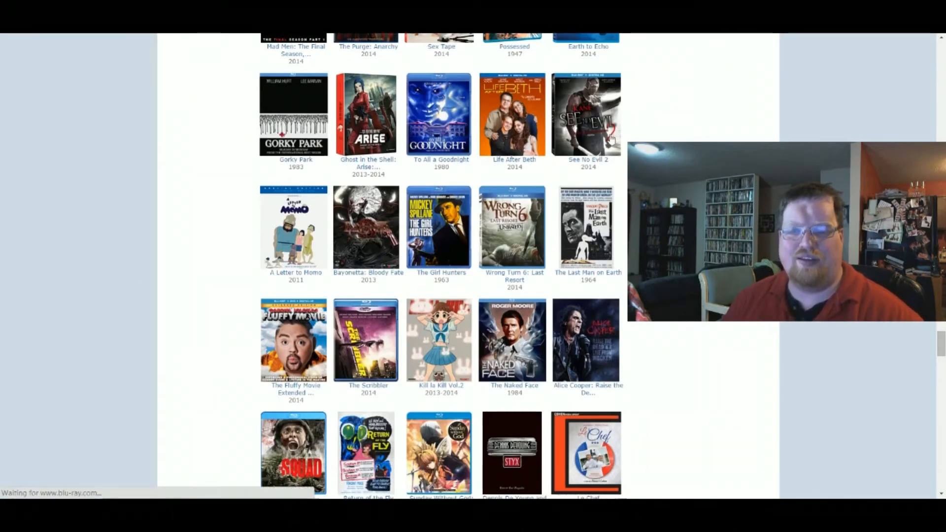
pyautogui.click(585, 115)
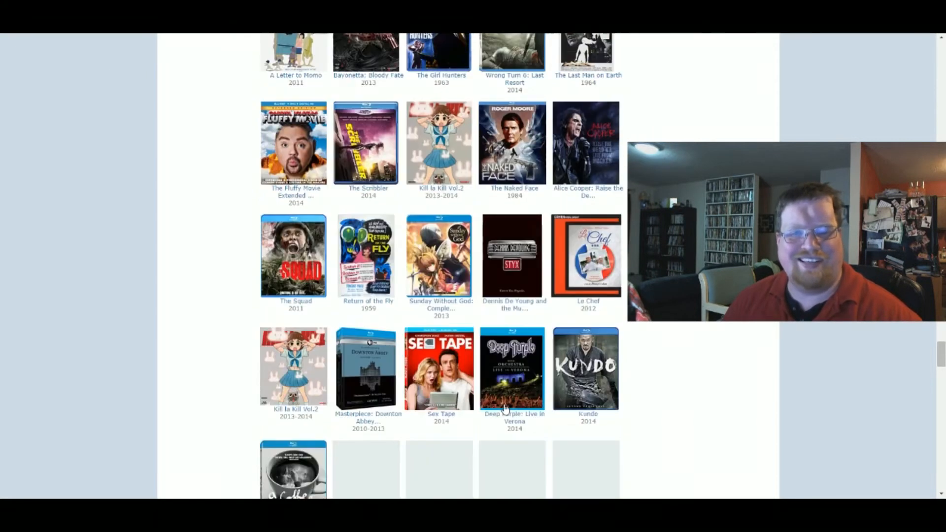
pyautogui.scroll(-3)
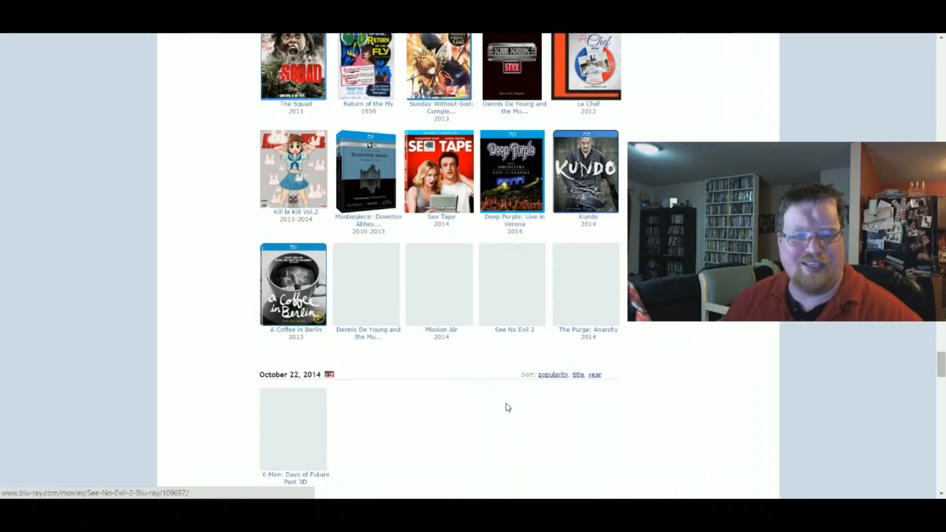
pyautogui.click(441, 172)
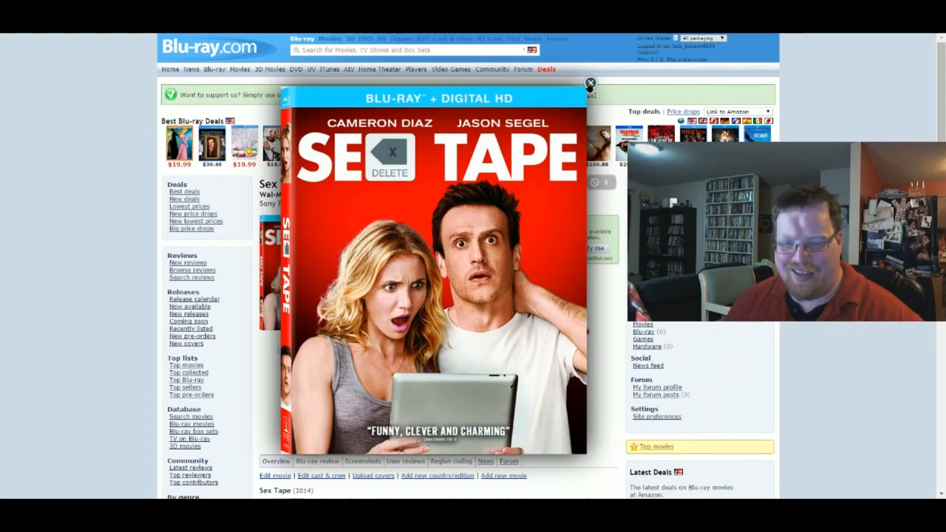
pyautogui.click(590, 83)
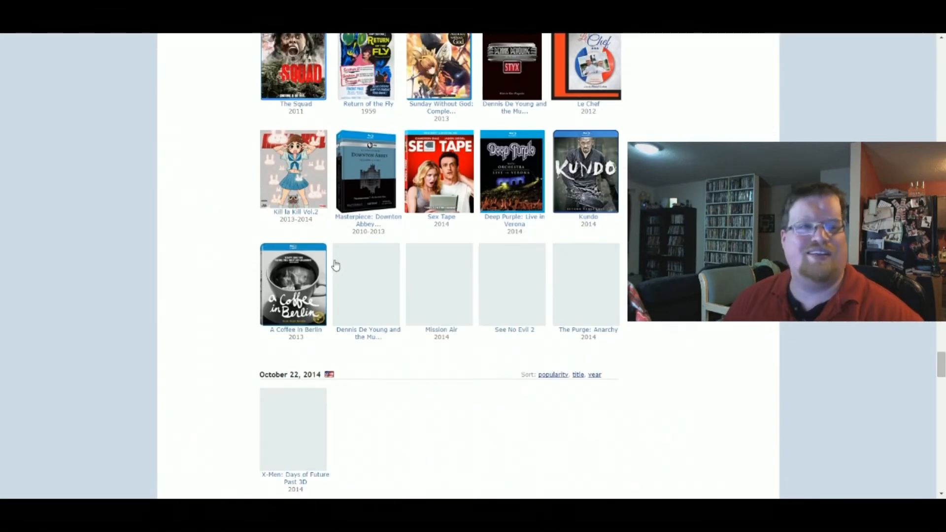
pyautogui.scroll(-3)
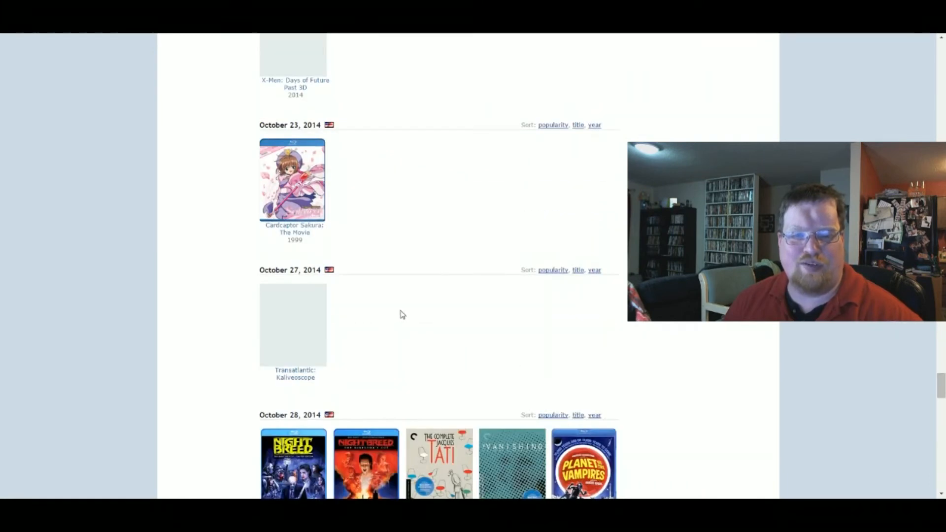
pyautogui.scroll(-3)
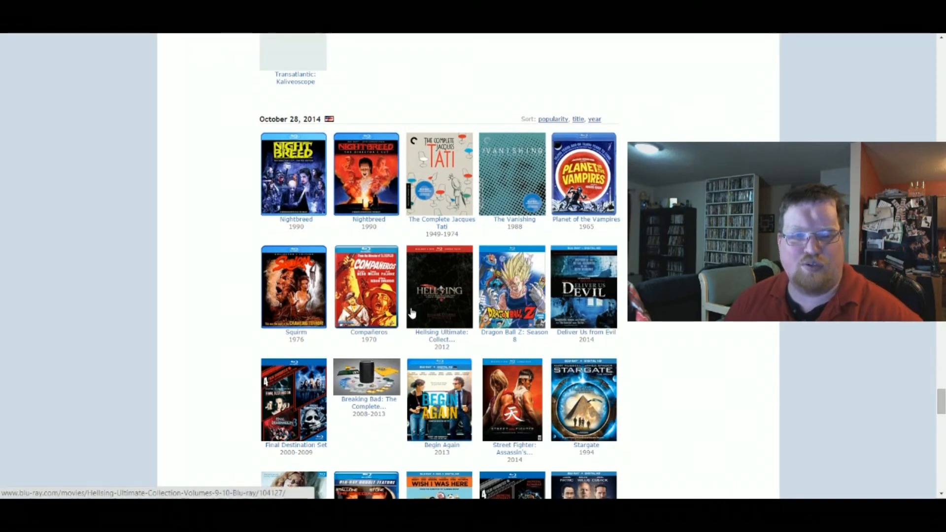
pyautogui.scroll(-3)
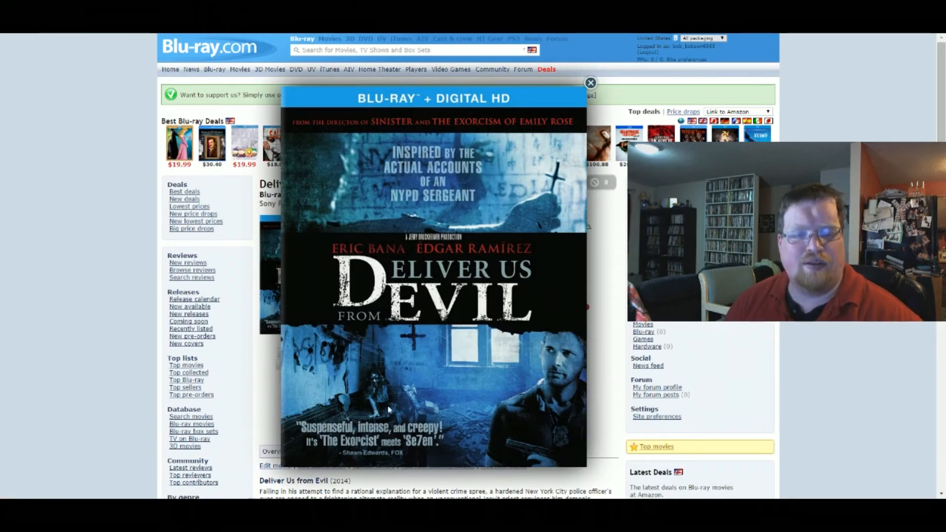
pyautogui.moveTo(509, 167)
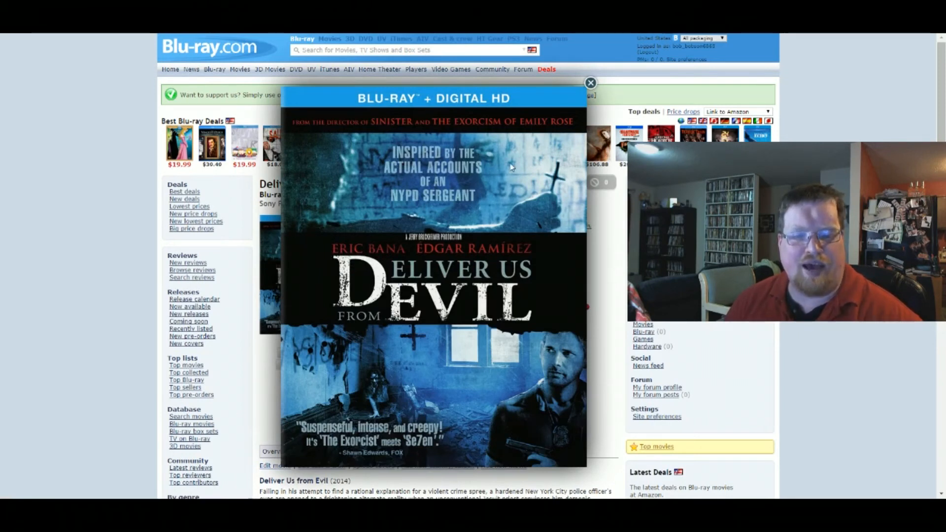
pyautogui.click(590, 83)
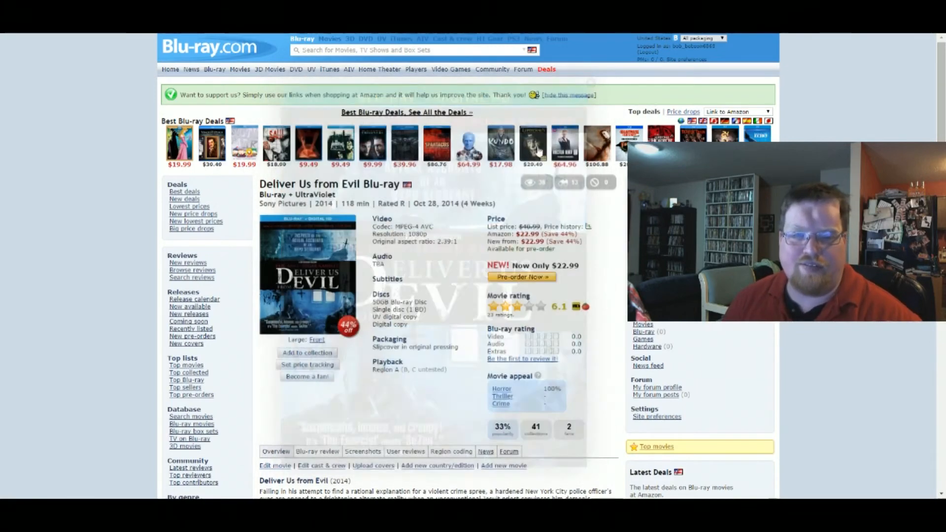
pyautogui.scroll(-3)
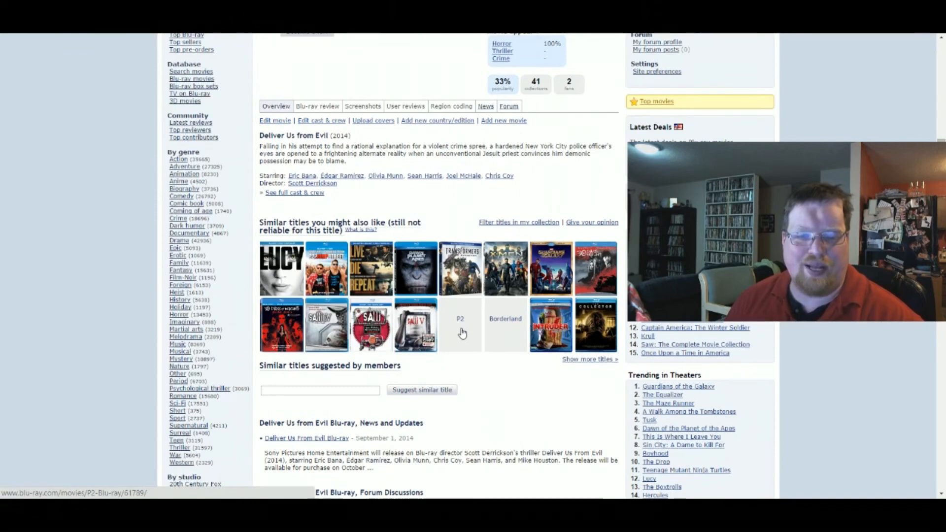
pyautogui.scroll(3)
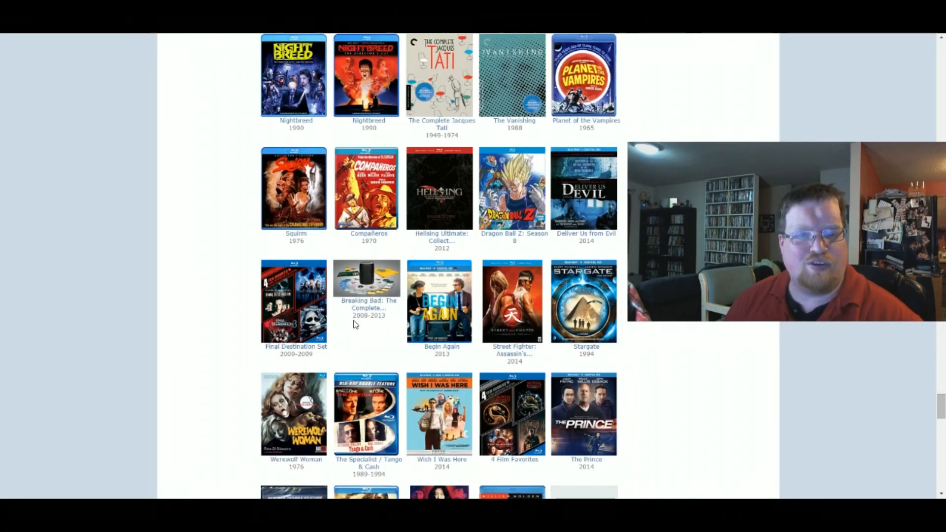
pyautogui.moveTo(361, 325)
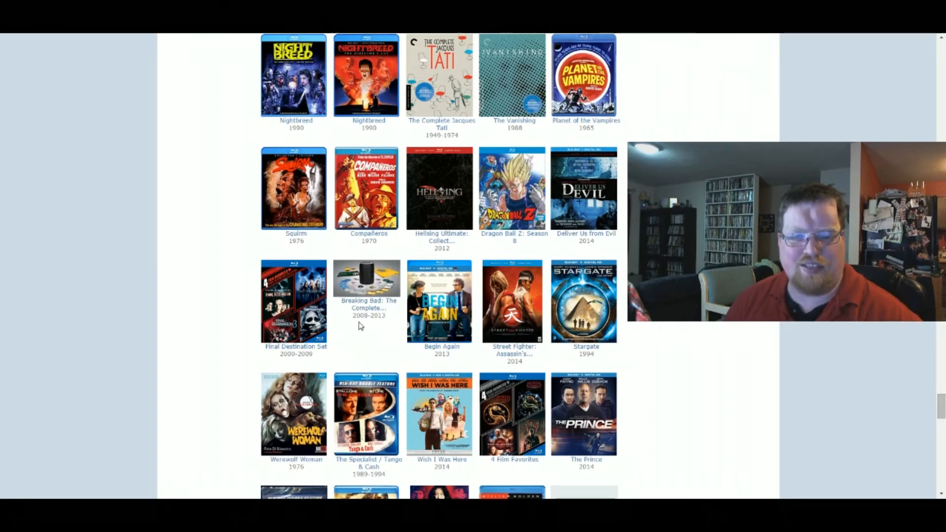
pyautogui.scroll(-3)
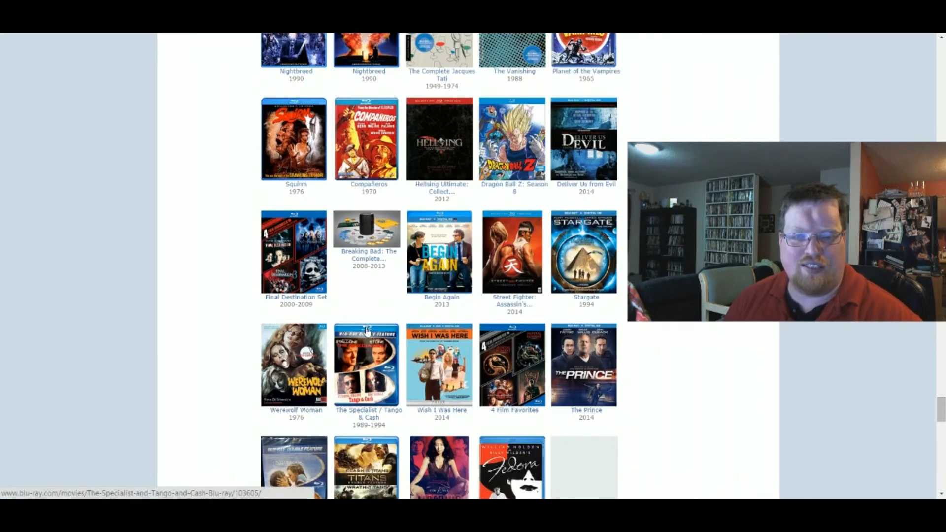
pyautogui.scroll(-3)
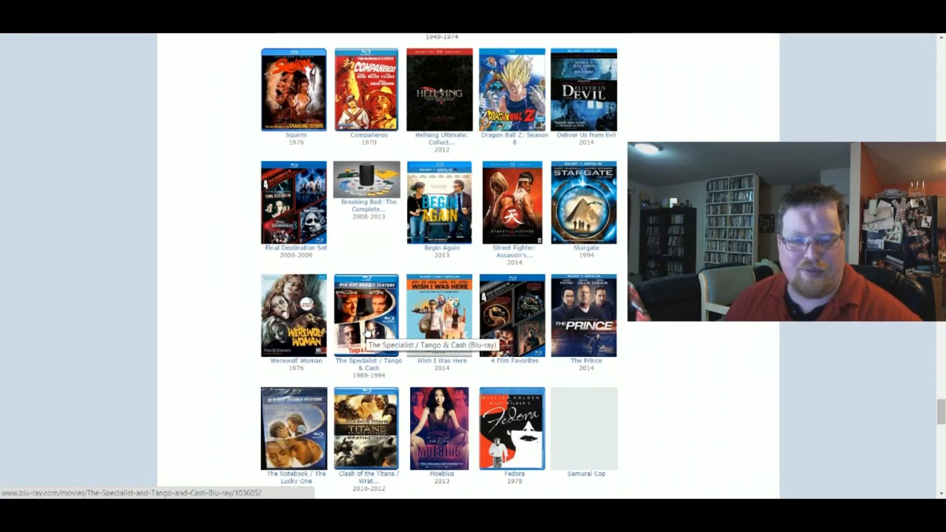
pyautogui.scroll(-3)
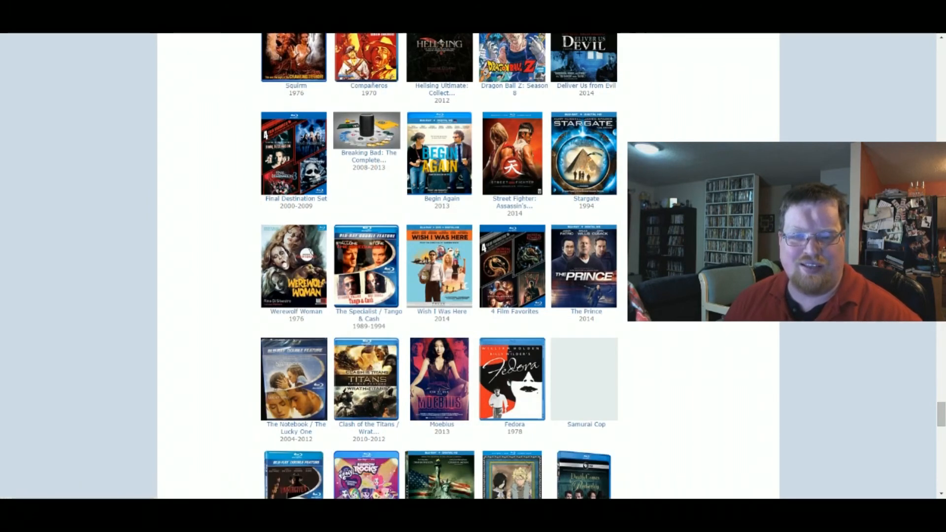
pyautogui.scroll(-3)
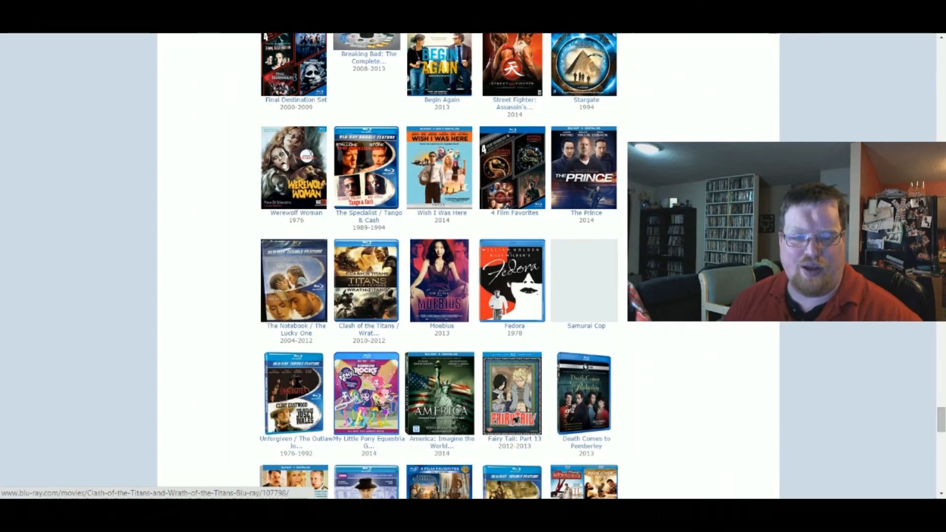
pyautogui.scroll(-3)
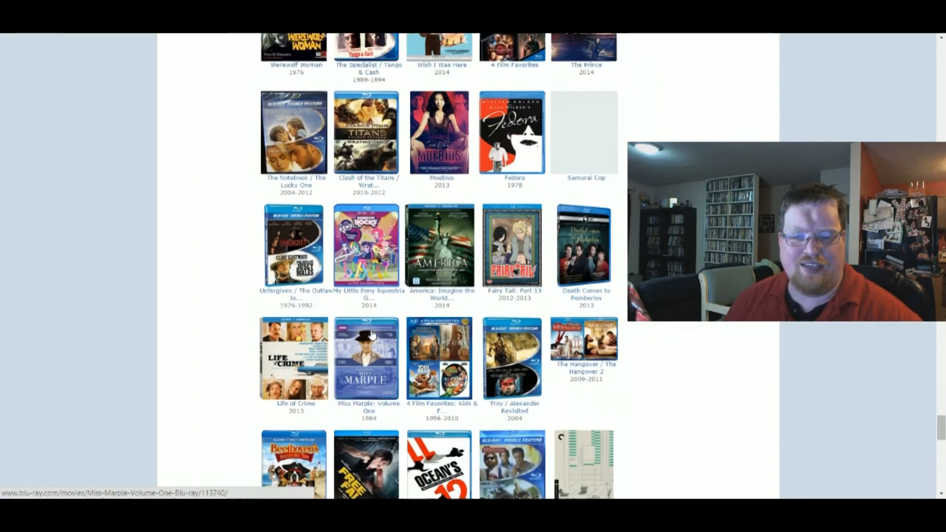
pyautogui.scroll(-3)
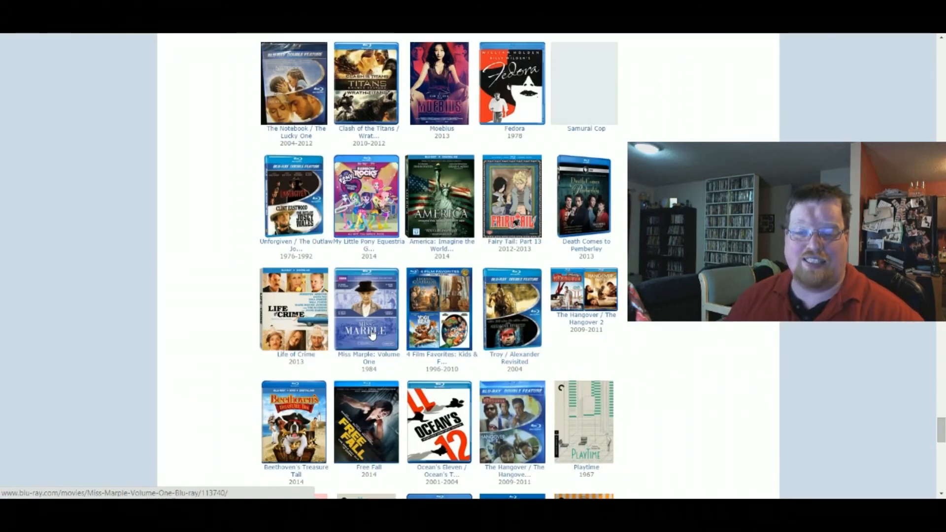
pyautogui.scroll(-3)
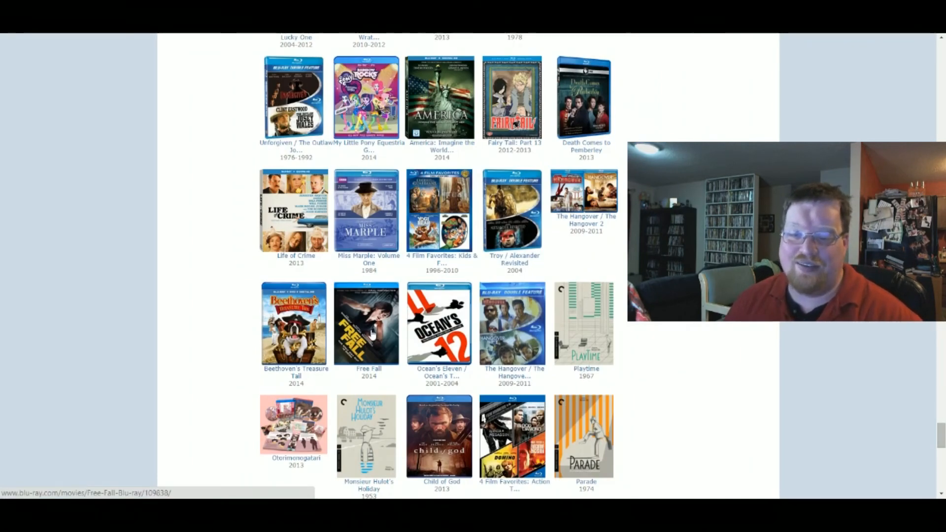
pyautogui.scroll(-3)
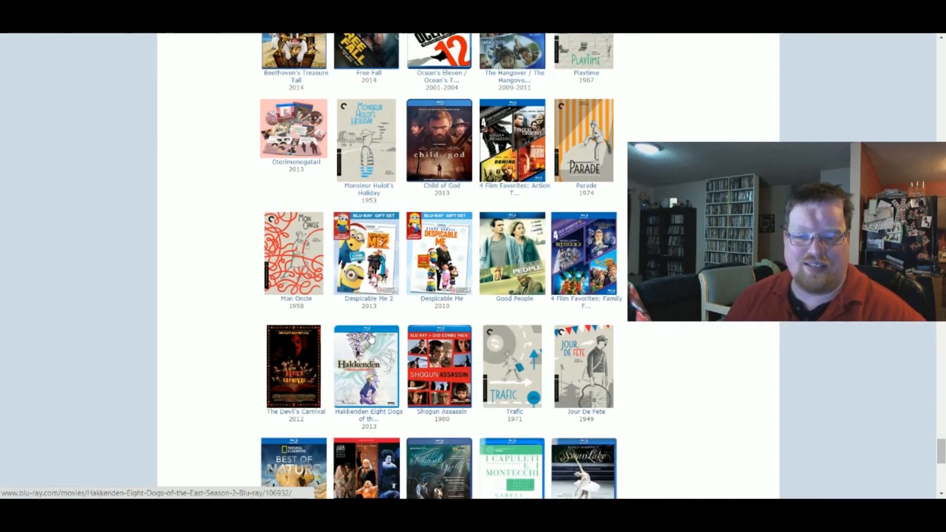
pyautogui.scroll(-3)
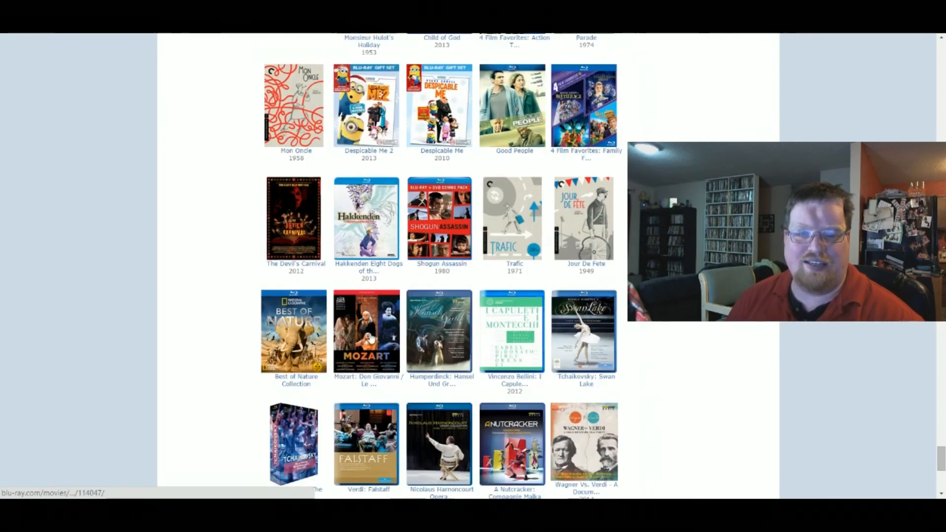
pyautogui.scroll(-3)
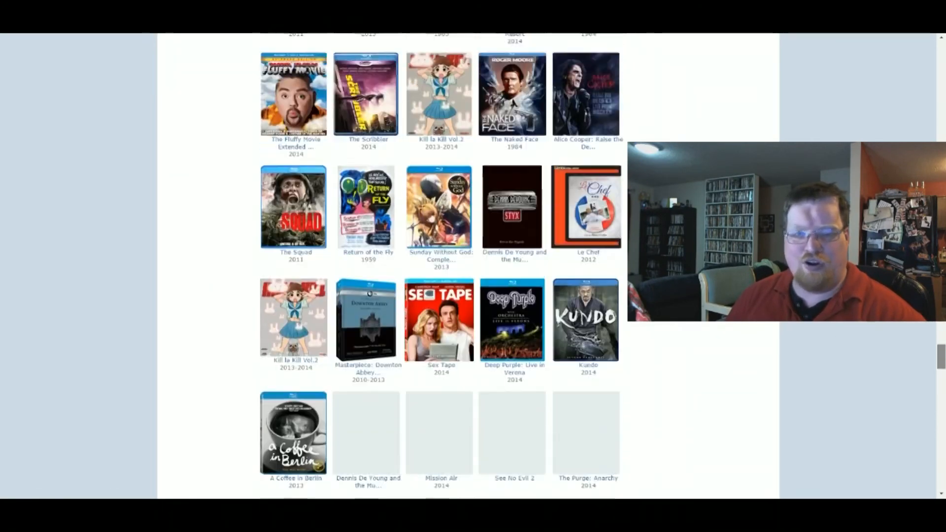
pyautogui.scroll(-3)
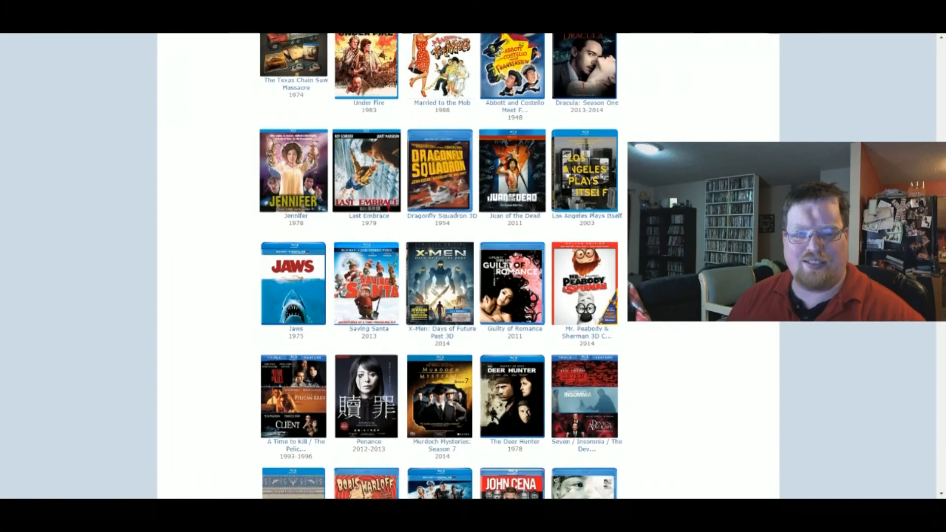
pyautogui.scroll(-3)
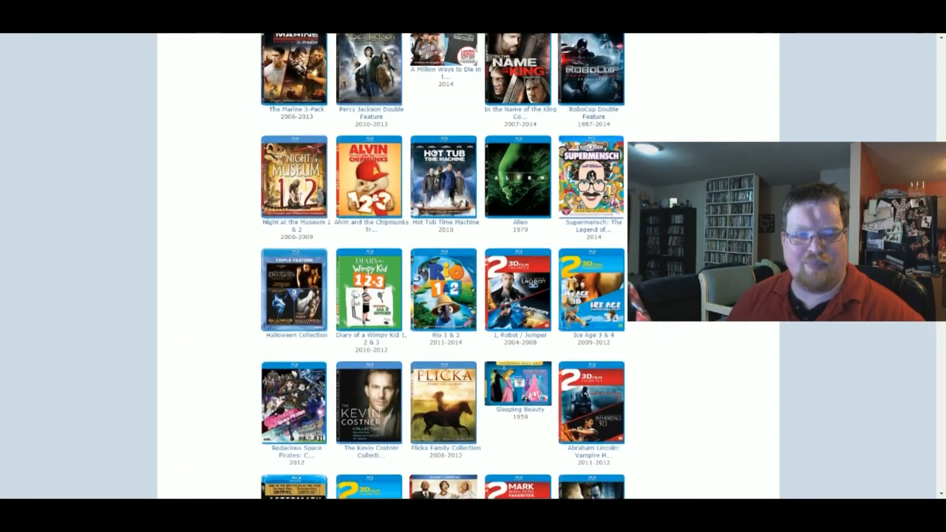